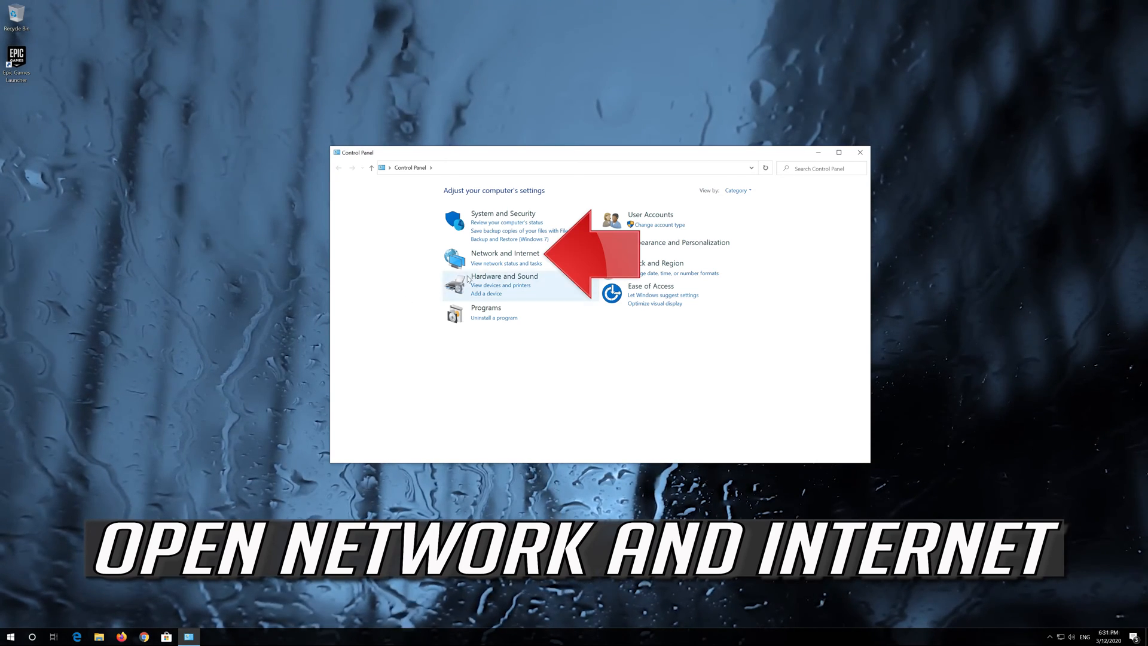
{"action": "mouse_move", "coordinate": [504, 253]}
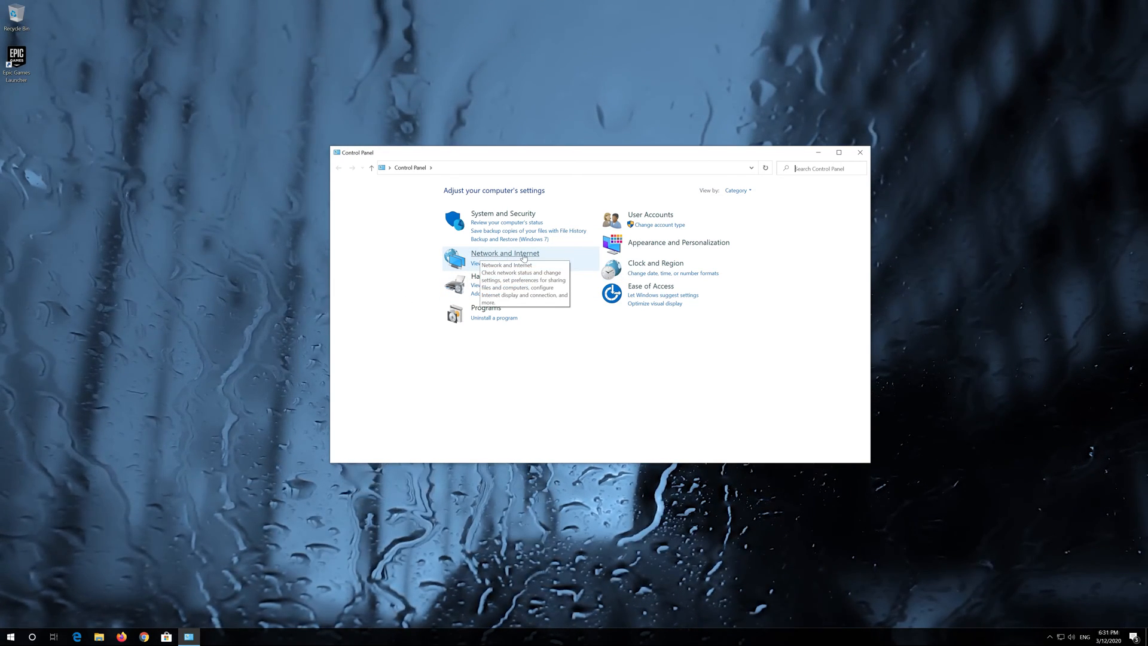
Open the Network and Internet category from the Control Panel category view
{"action": "left_click", "coordinate": [503, 253]}
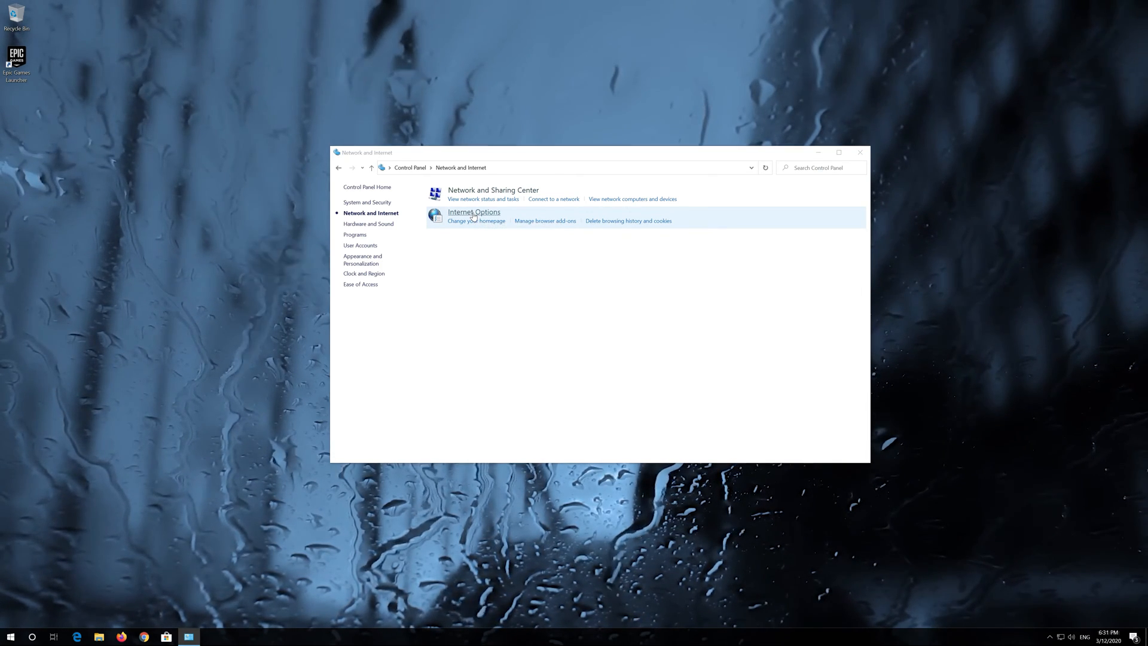
Open Internet Options, centre the dialog, and show its Connections tab
{"action": "left_click", "coordinate": [473, 212]}
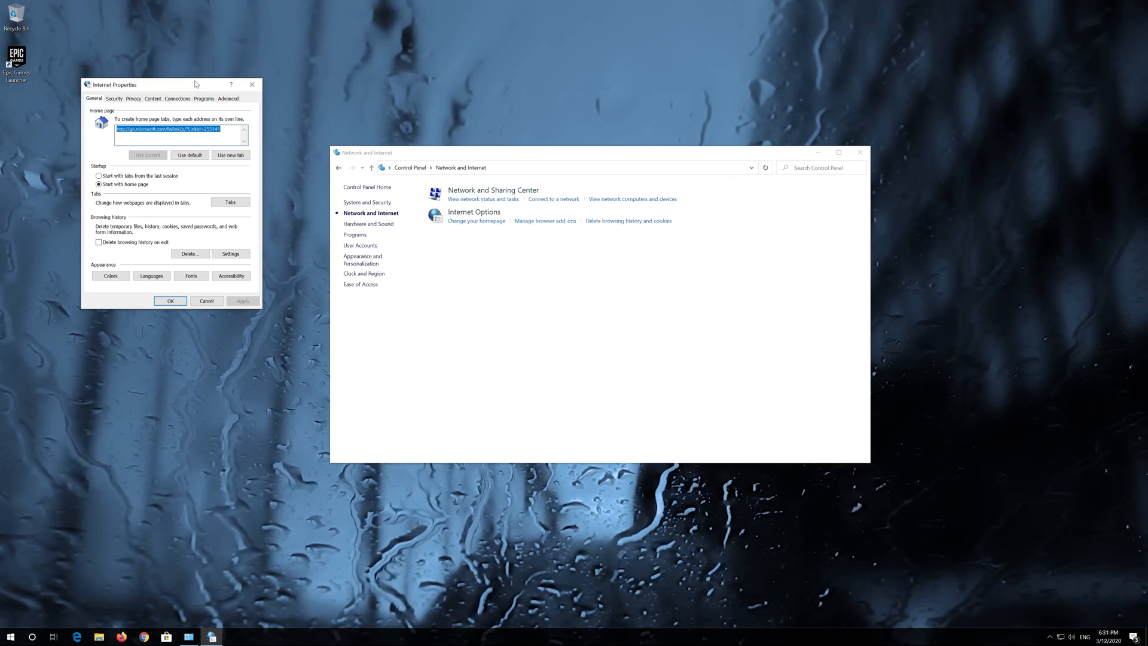
{"action": "left_click_drag", "start_coordinate": [136, 84], "coordinate": [553, 178]}
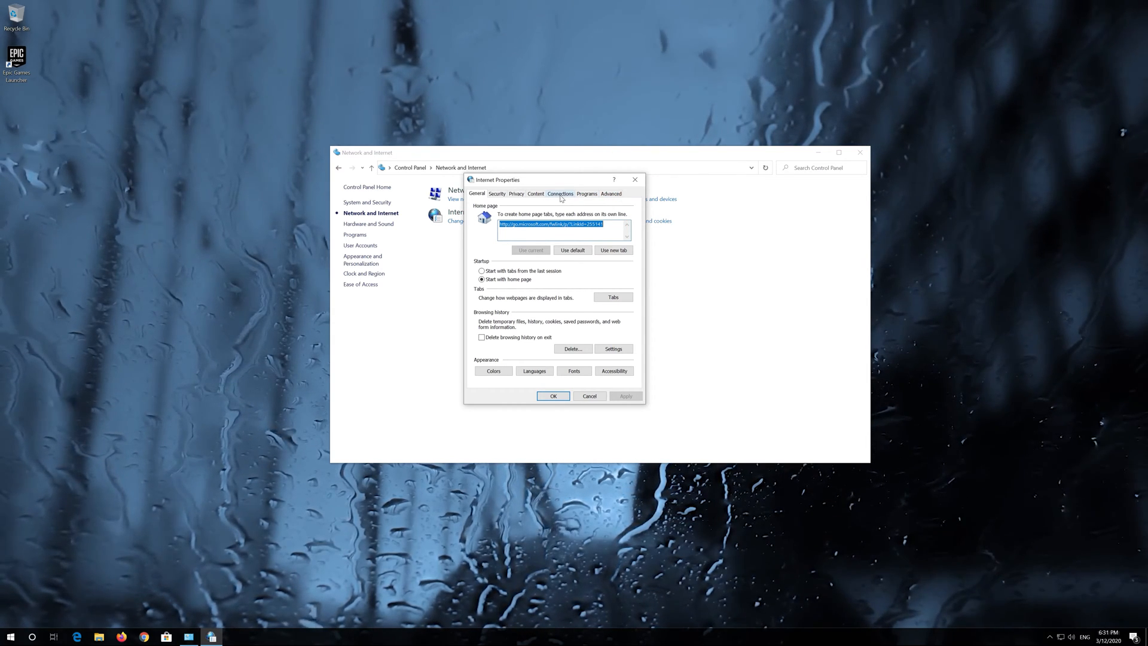
{"action": "left_click", "coordinate": [560, 193]}
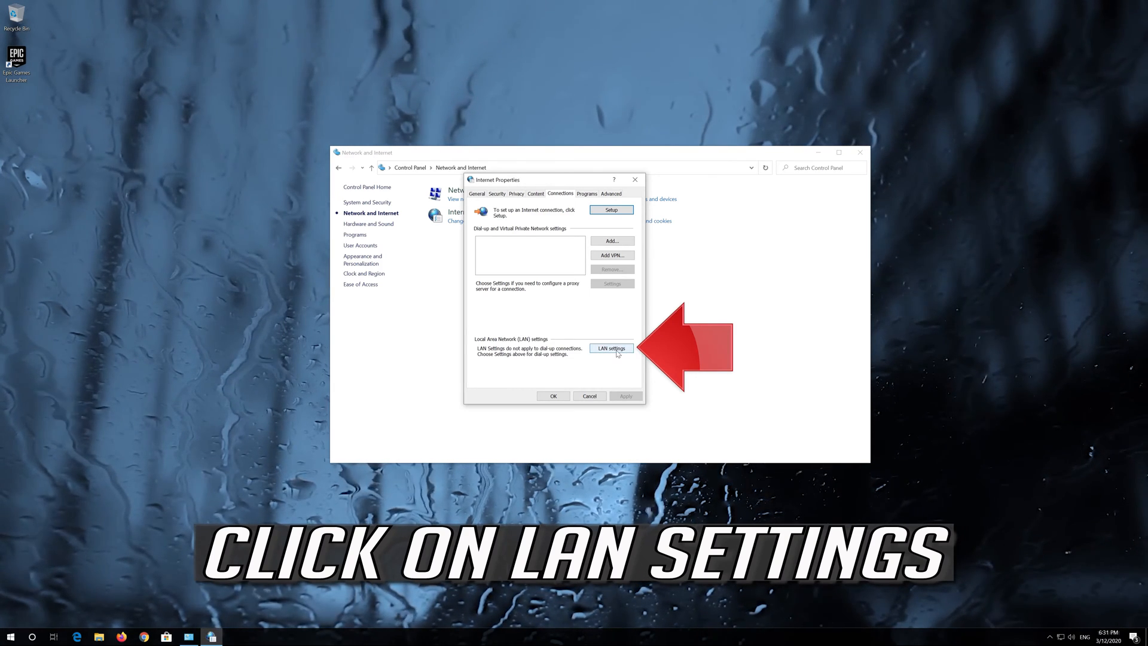
Uncheck 'Use a proxy server for your LAN' in LAN settings and confirm both dialogs
{"action": "left_click", "coordinate": [611, 348]}
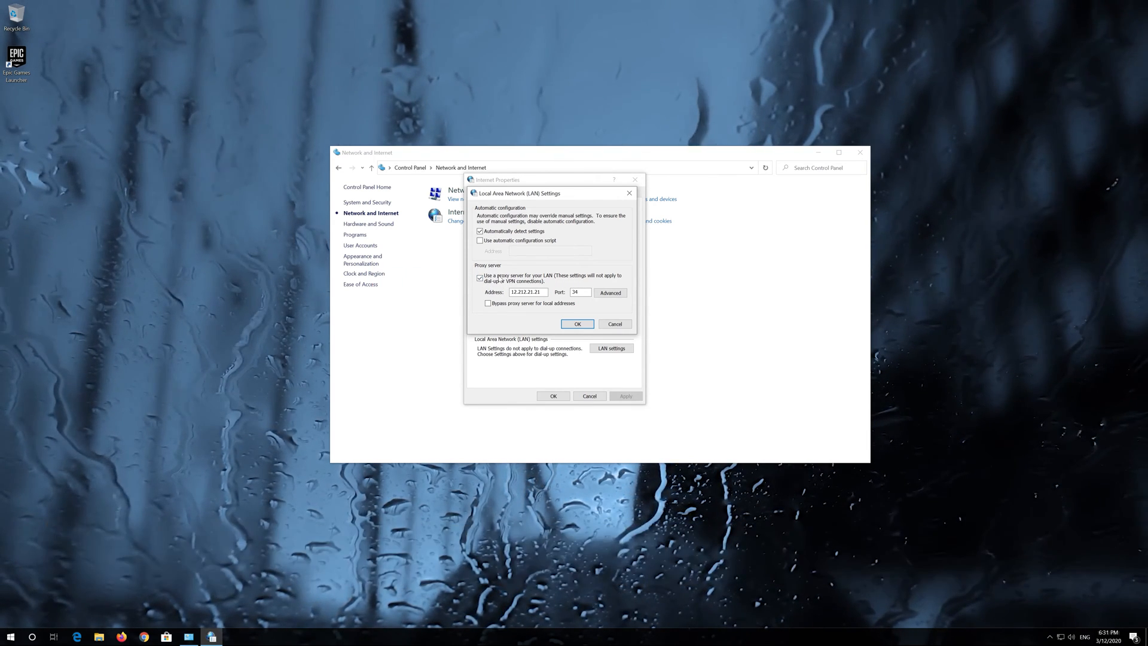
{"action": "left_click", "coordinate": [480, 277]}
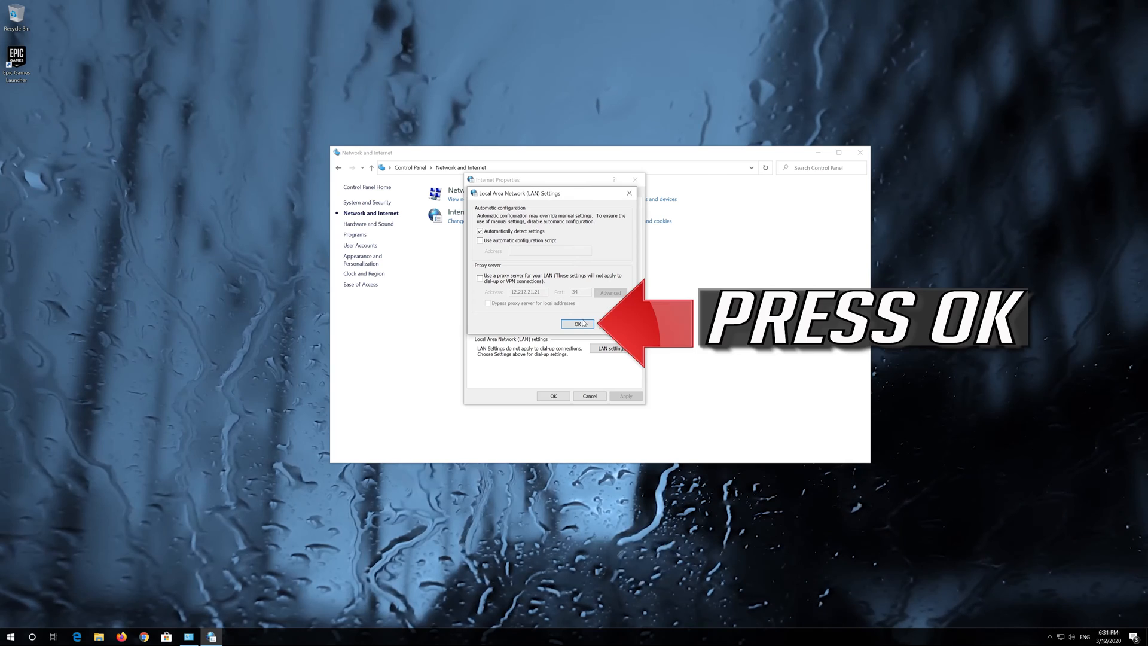
{"action": "left_click", "coordinate": [578, 324]}
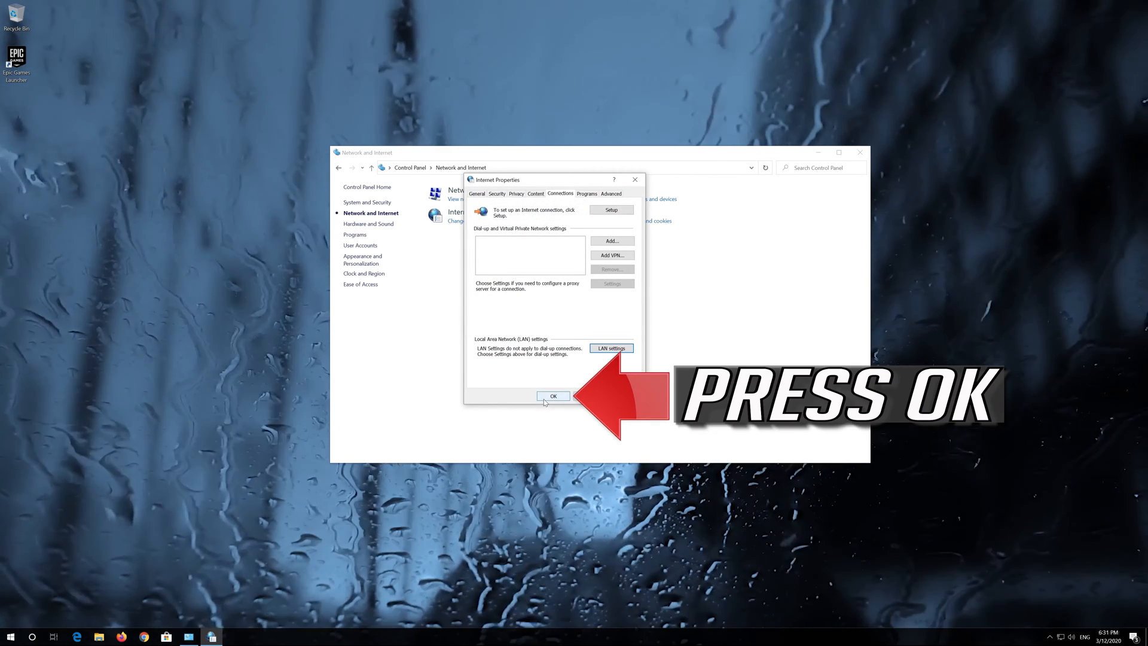
{"action": "left_click", "coordinate": [554, 396]}
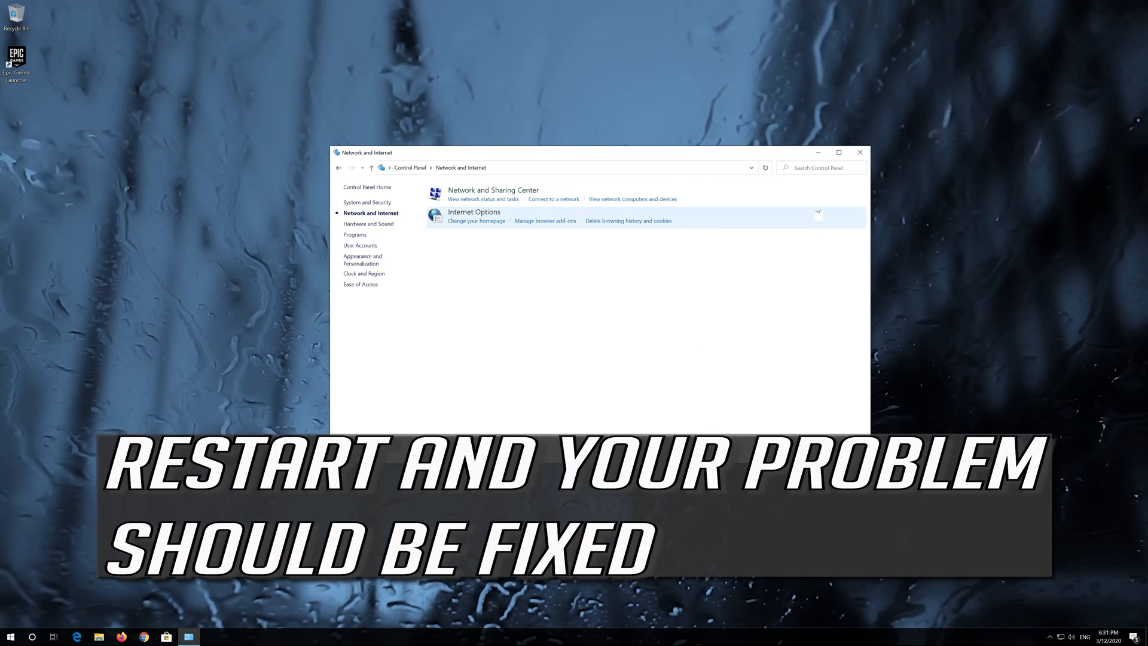
Close the Control Panel window to return to the desktop
{"action": "left_click", "coordinate": [860, 152]}
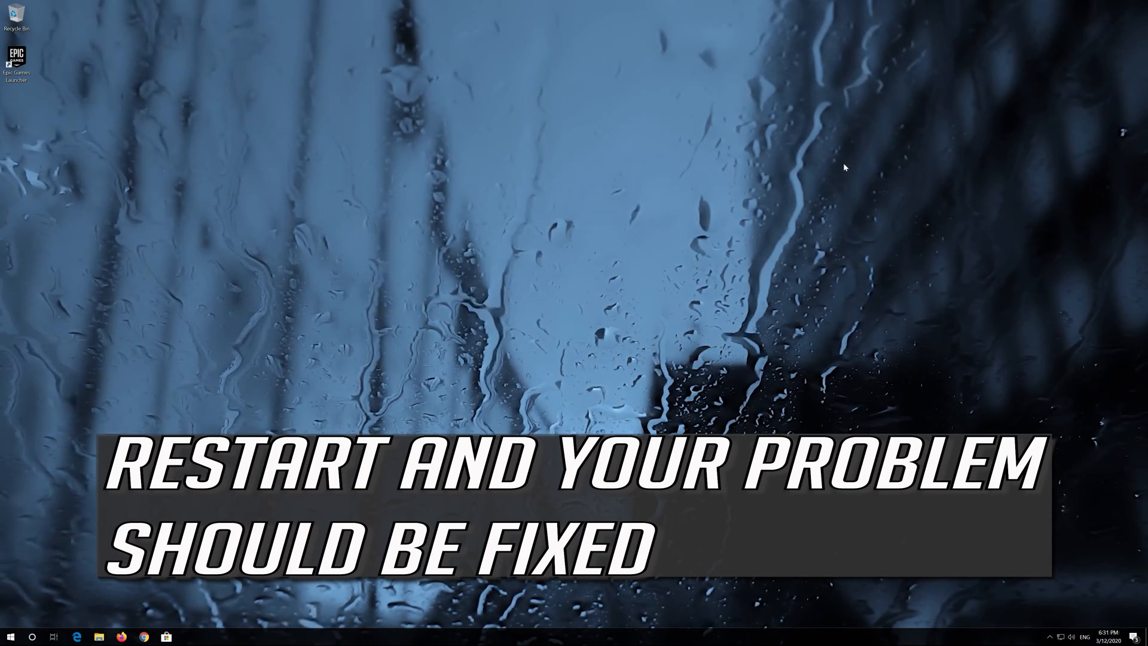
{"action": "left_click", "coordinate": [10, 636]}
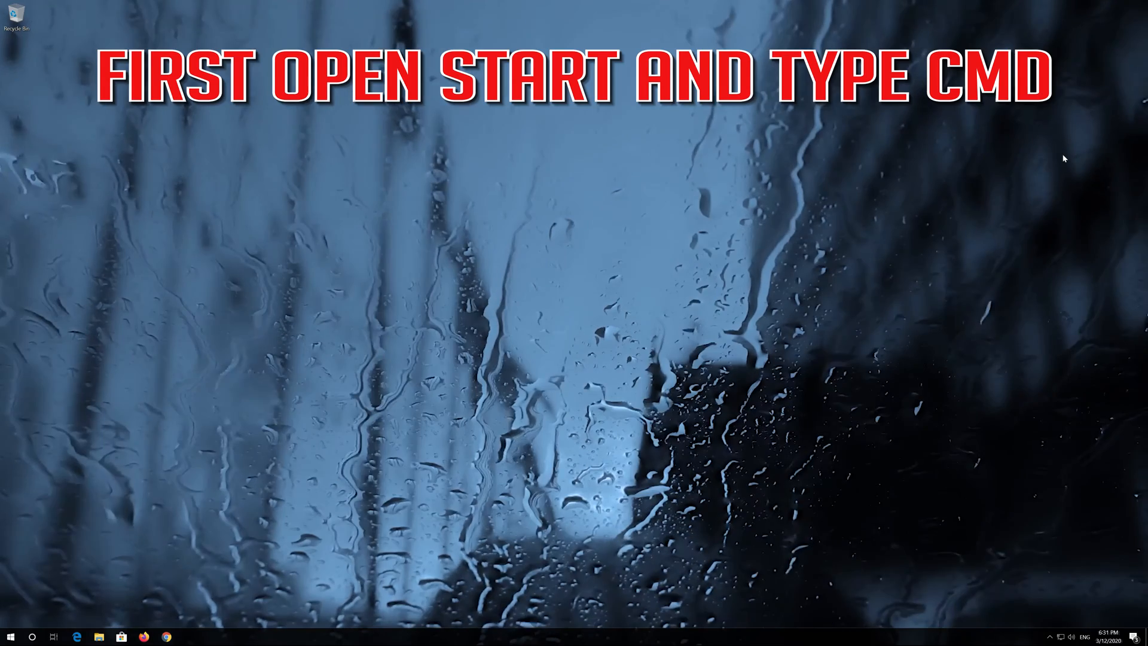
Search 'cmd' in Start and run Command Prompt as administrator, approving UAC
{"action": "left_click", "coordinate": [10, 636]}
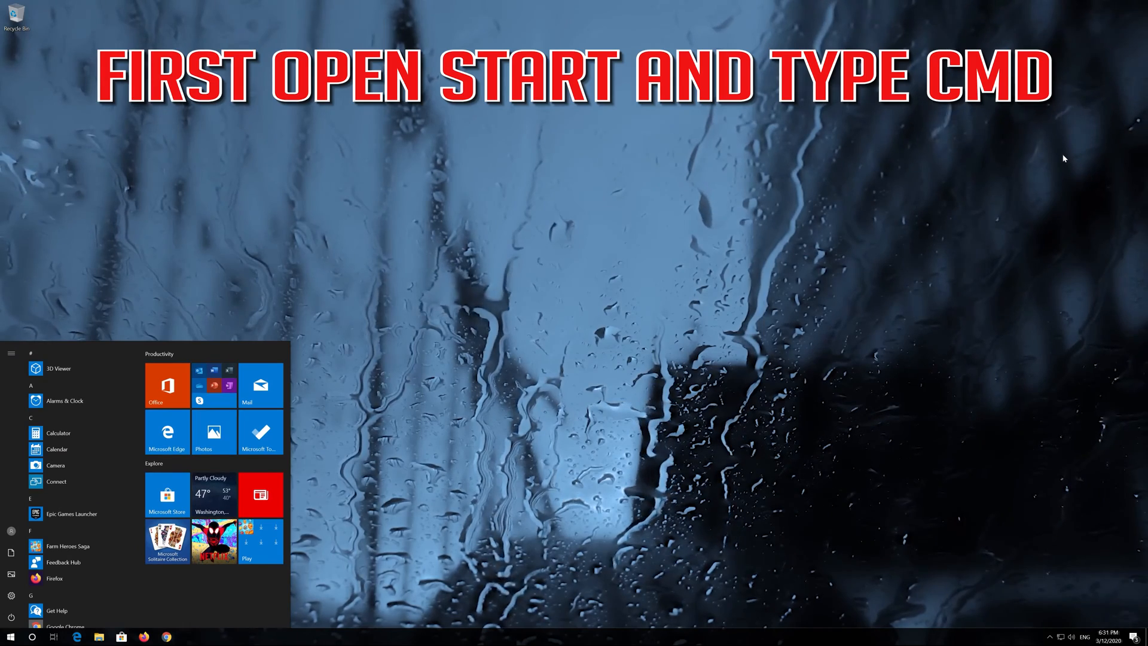
{"action": "type", "text": "cmd"}
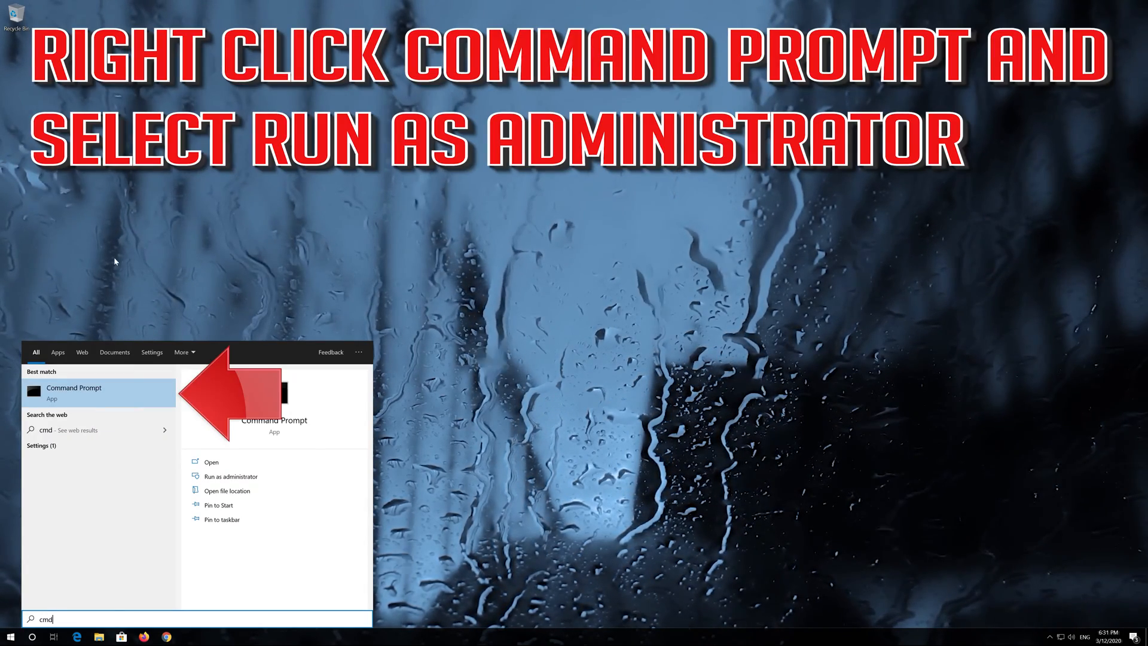
{"action": "right_click", "coordinate": [73, 391]}
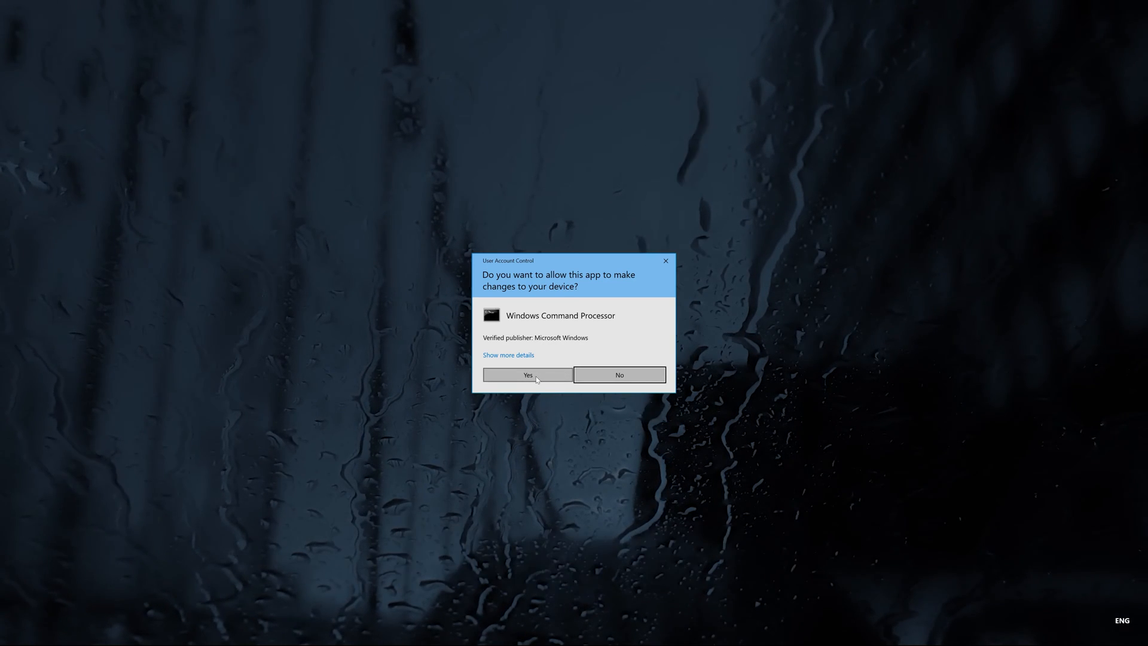
{"action": "left_click", "coordinate": [526, 374]}
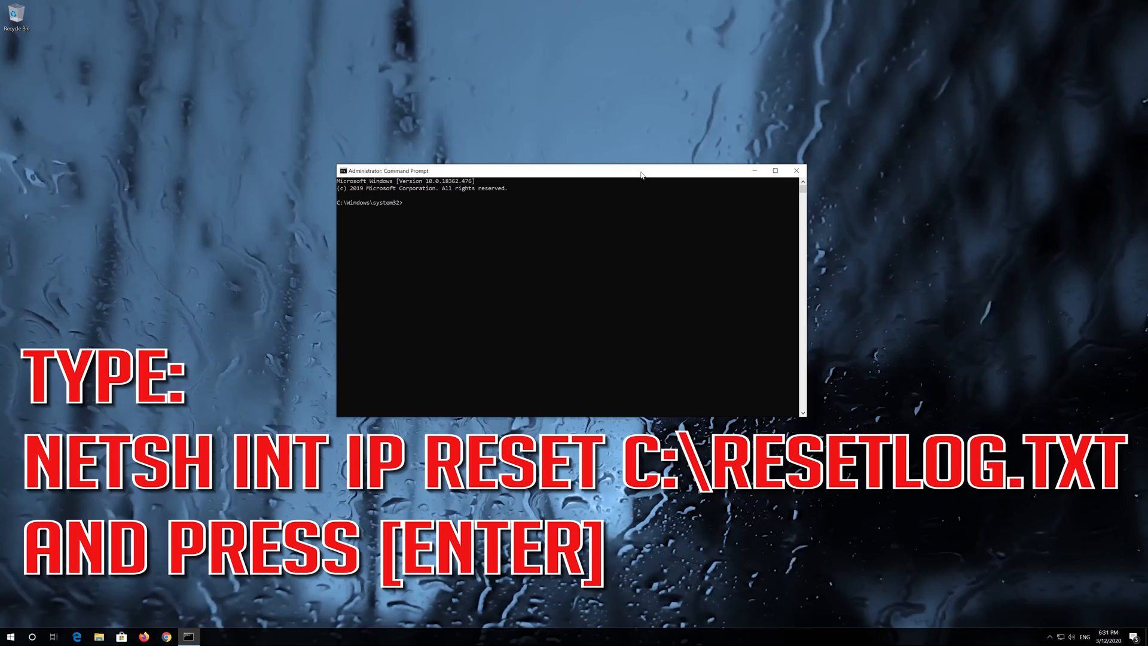
Run 'netsh int ip reset C:\resetlog.txt' to reset TCP/IP
{"action": "type", "text": "netsh int ip"}
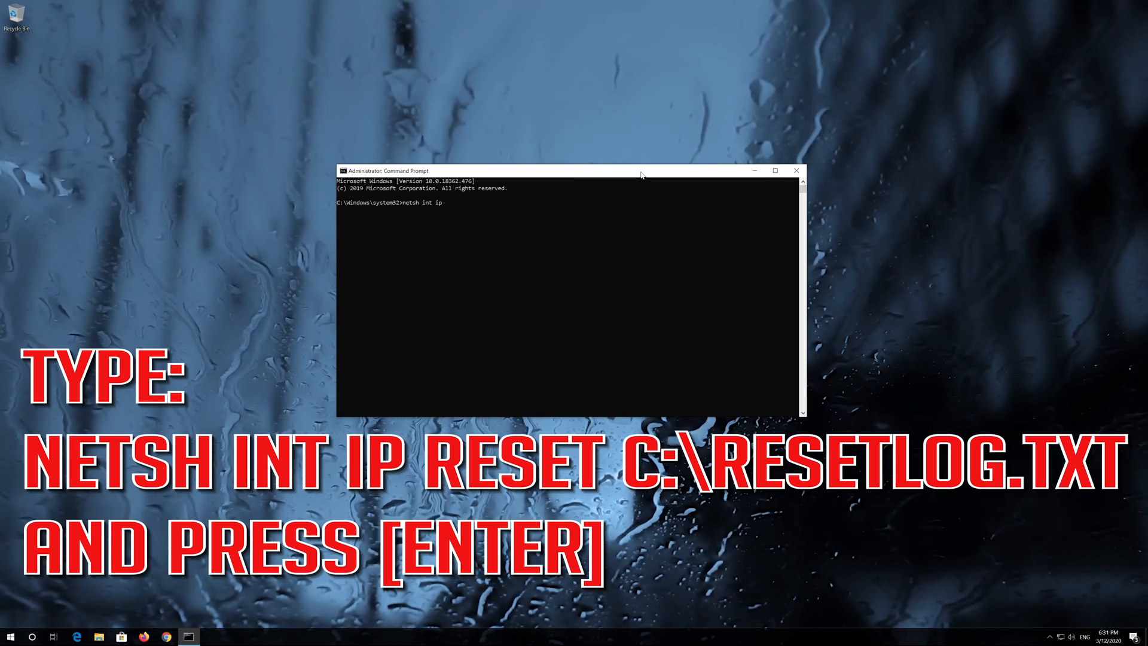
{"action": "type", "text": "reset"}
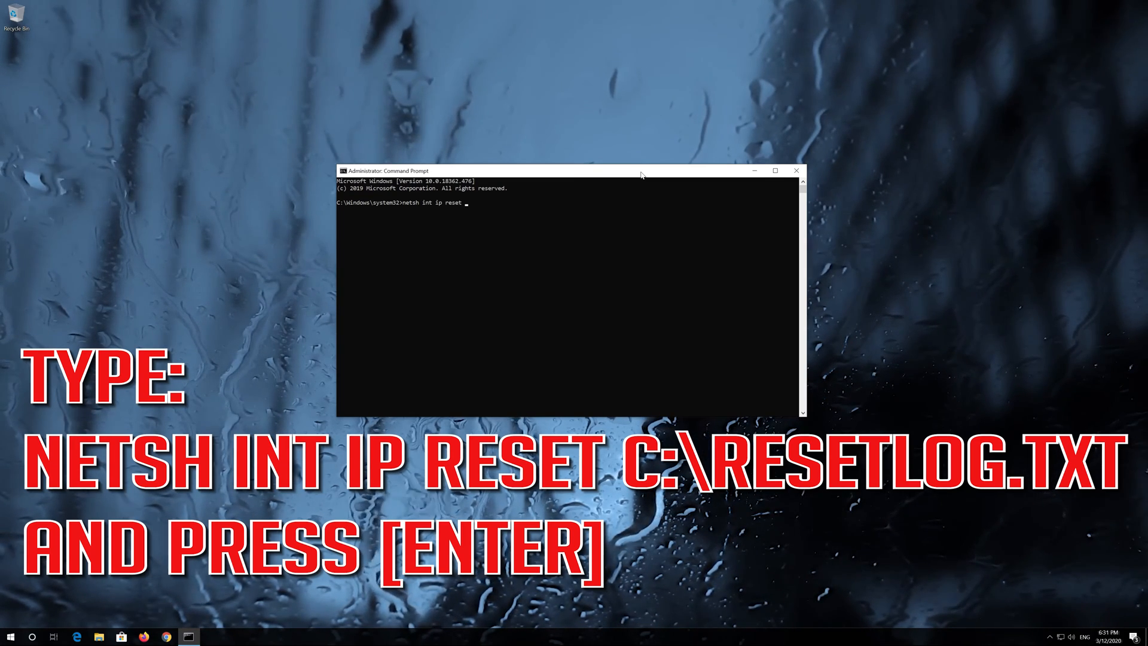
{"action": "type", "text": "C:\\resetlog"}
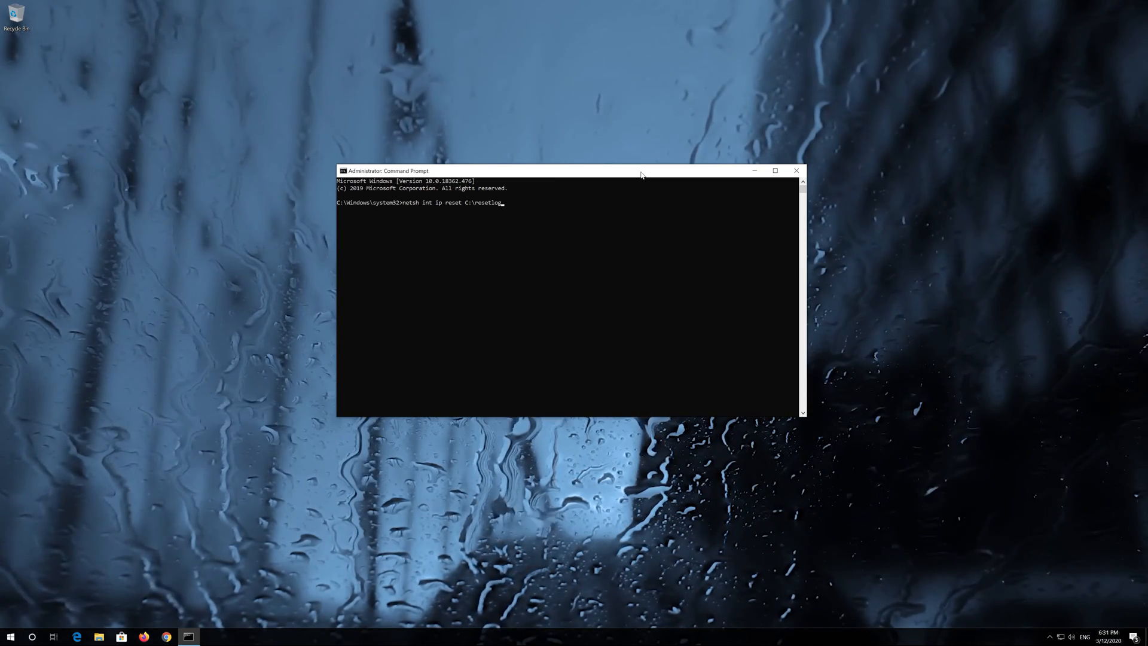
{"action": "type", "text": ".txt"}
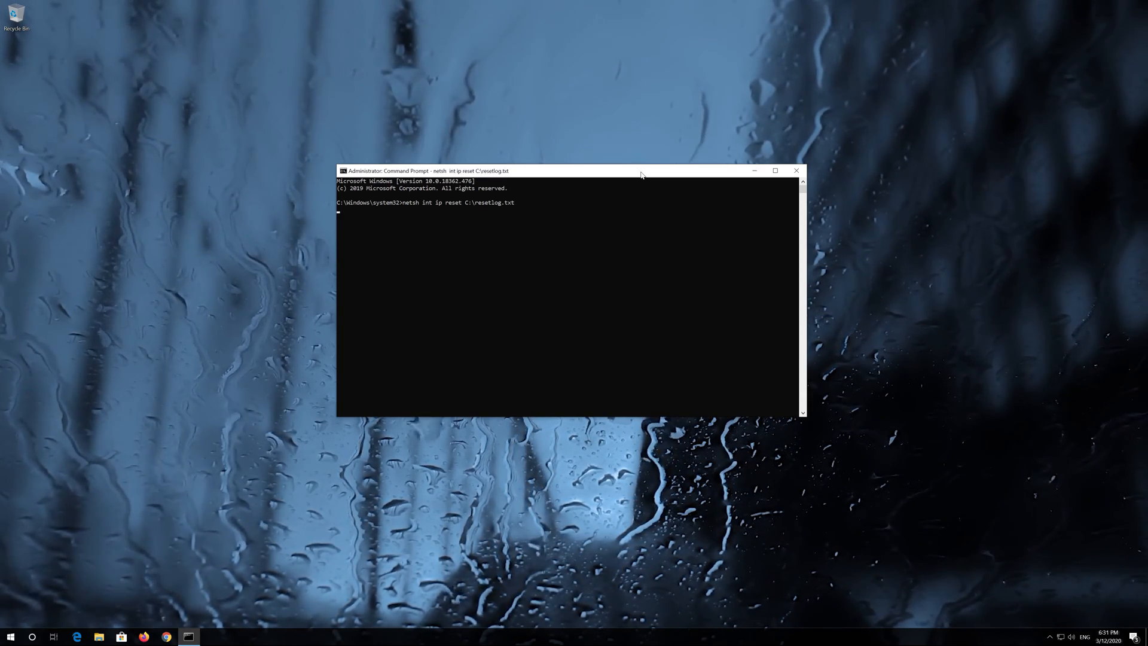
{"action": "key", "text": "enter"}
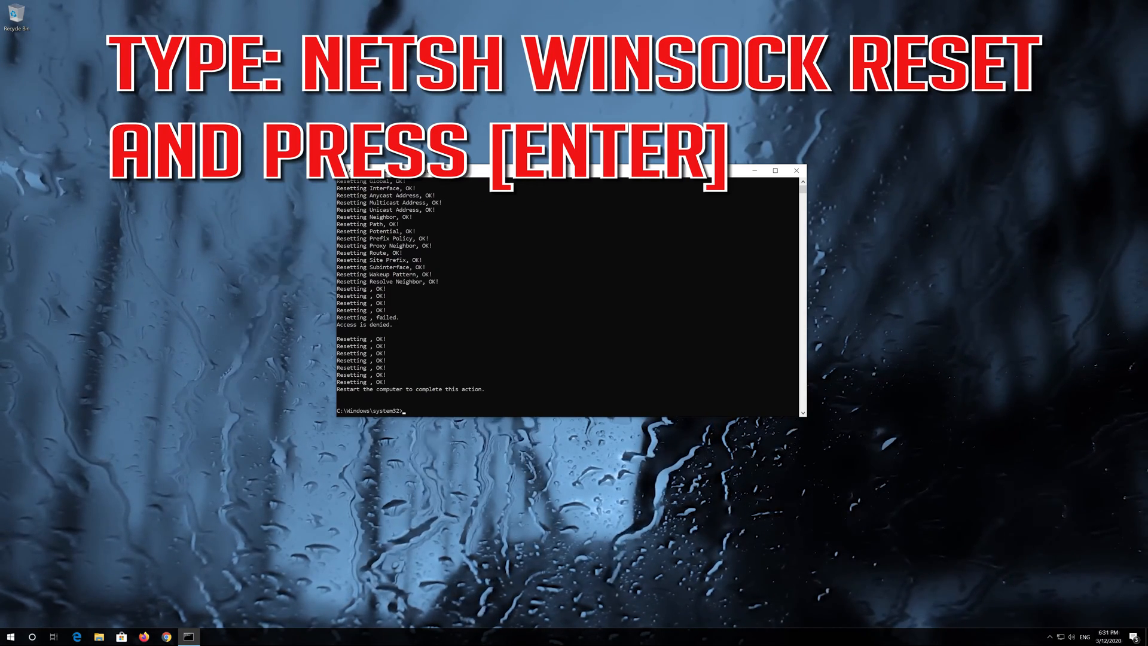
Run 'netsh winsock reset' to reset the Winsock catalog
{"action": "type", "text": "netsh winsock"}
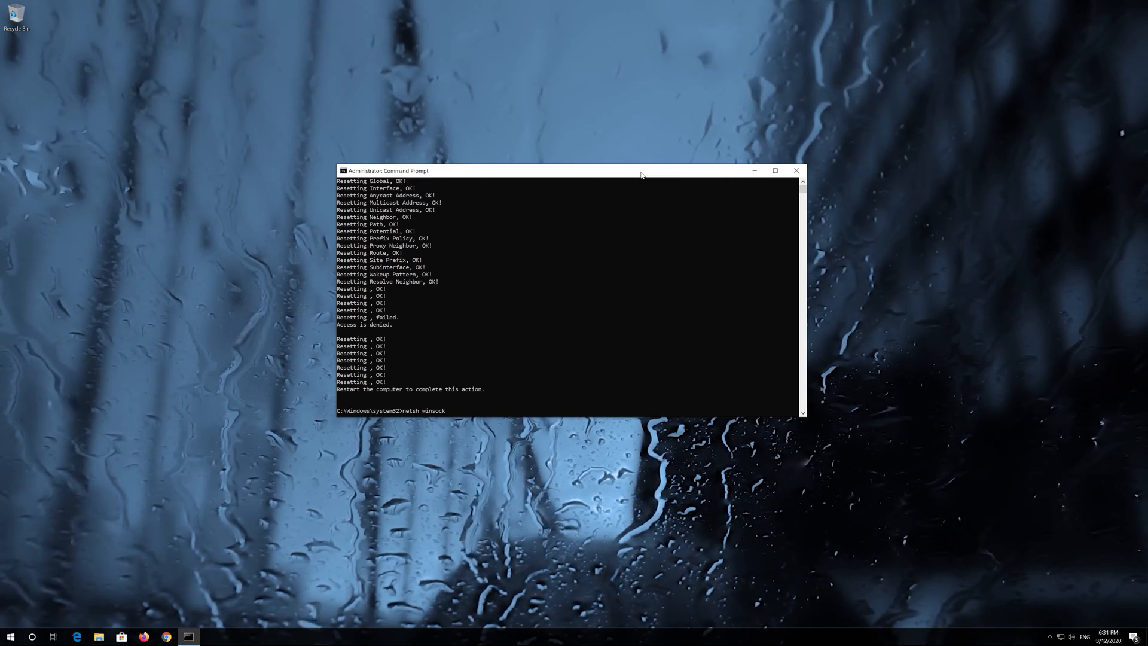
{"action": "type", "text": "reset"}
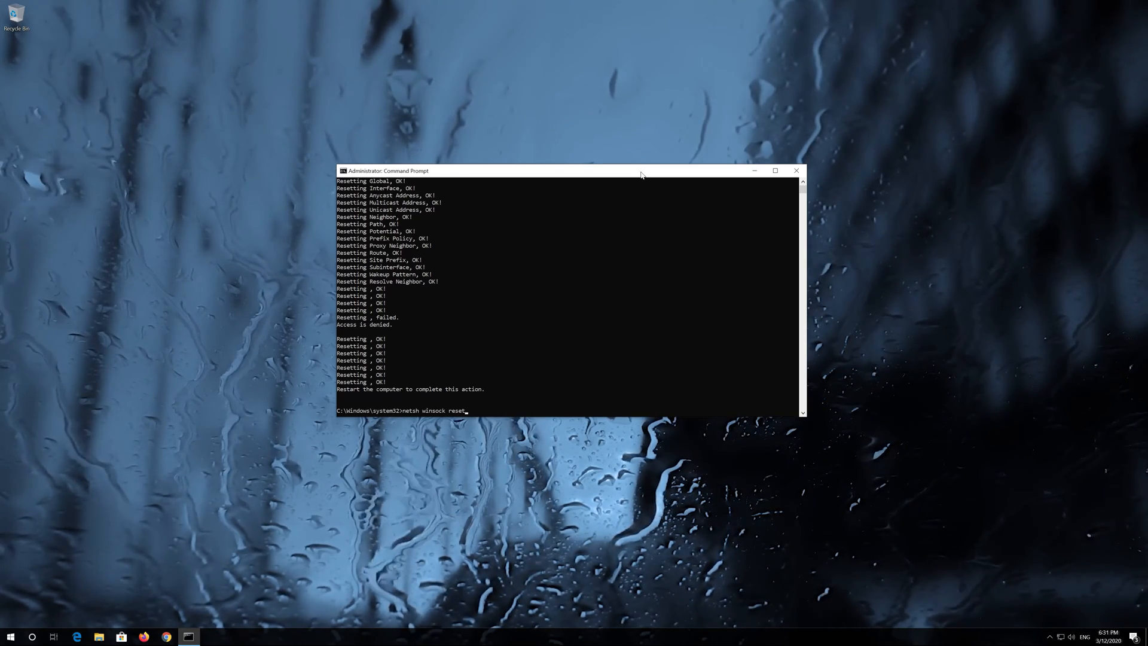
{"action": "key", "text": "enter"}
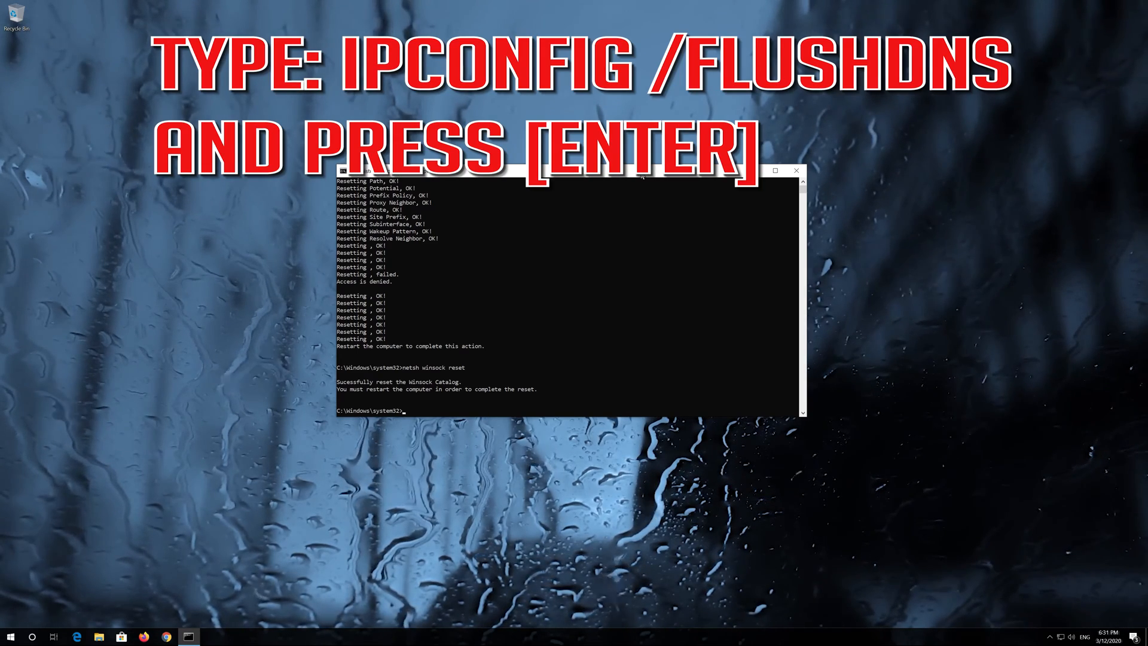
Run 'ipconfig /flushdns', then type exit to close Command Prompt
{"action": "type", "text": "ipc"}
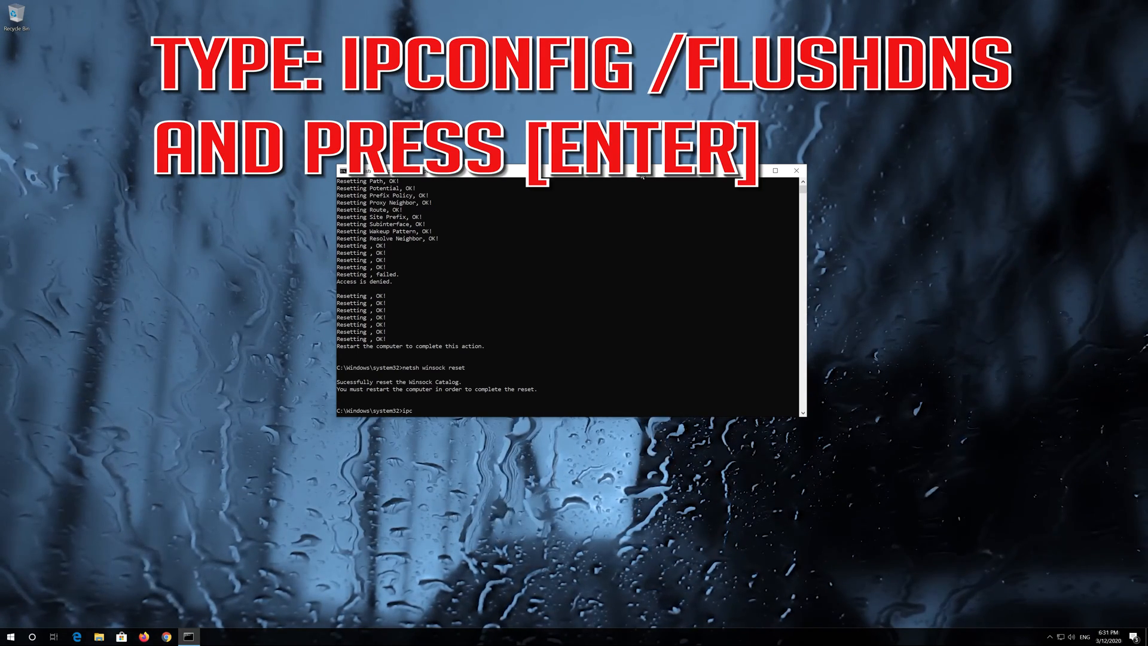
{"action": "type", "text": "onfig /f"}
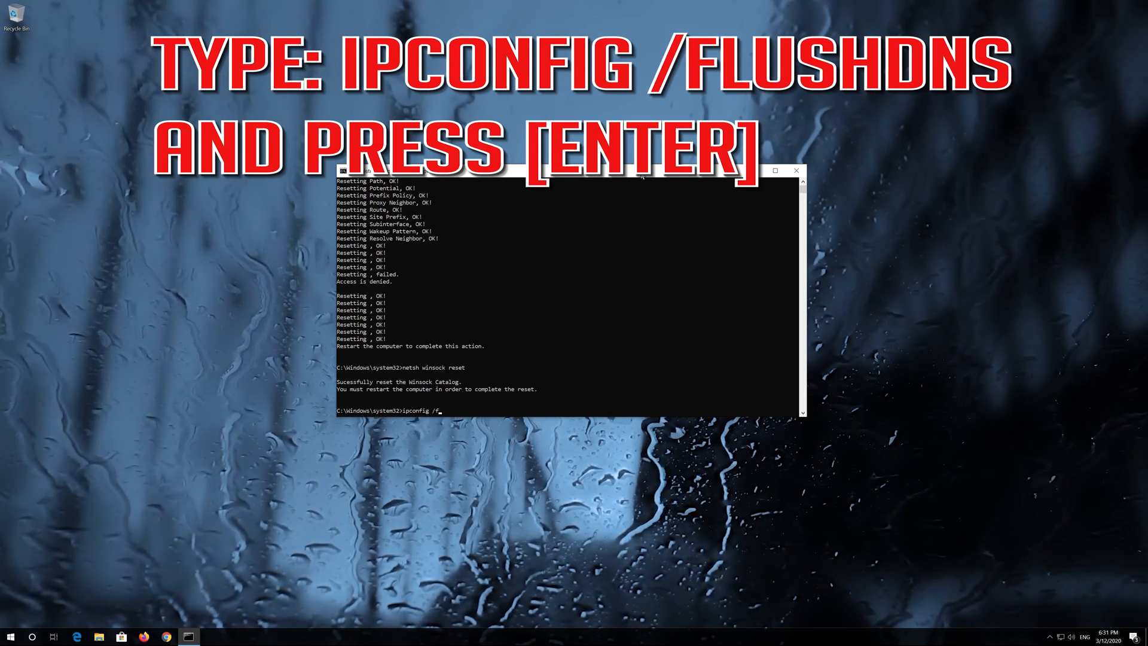
{"action": "type", "text": "lush"}
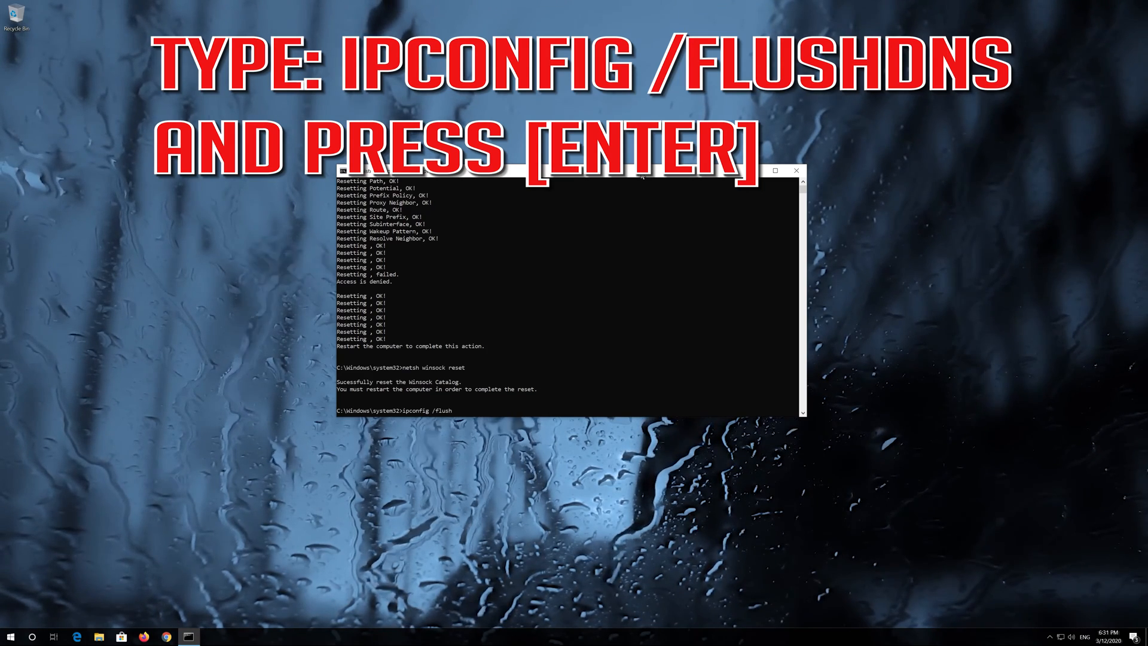
{"action": "type", "text": "dns"}
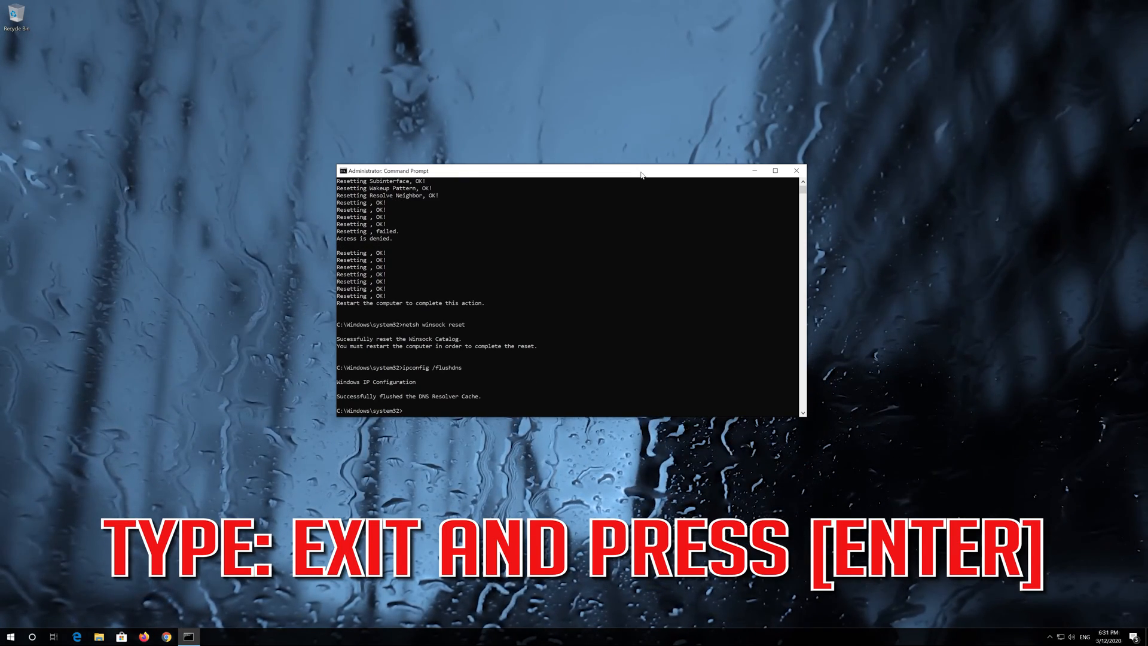
{"action": "type", "text": "exit"}
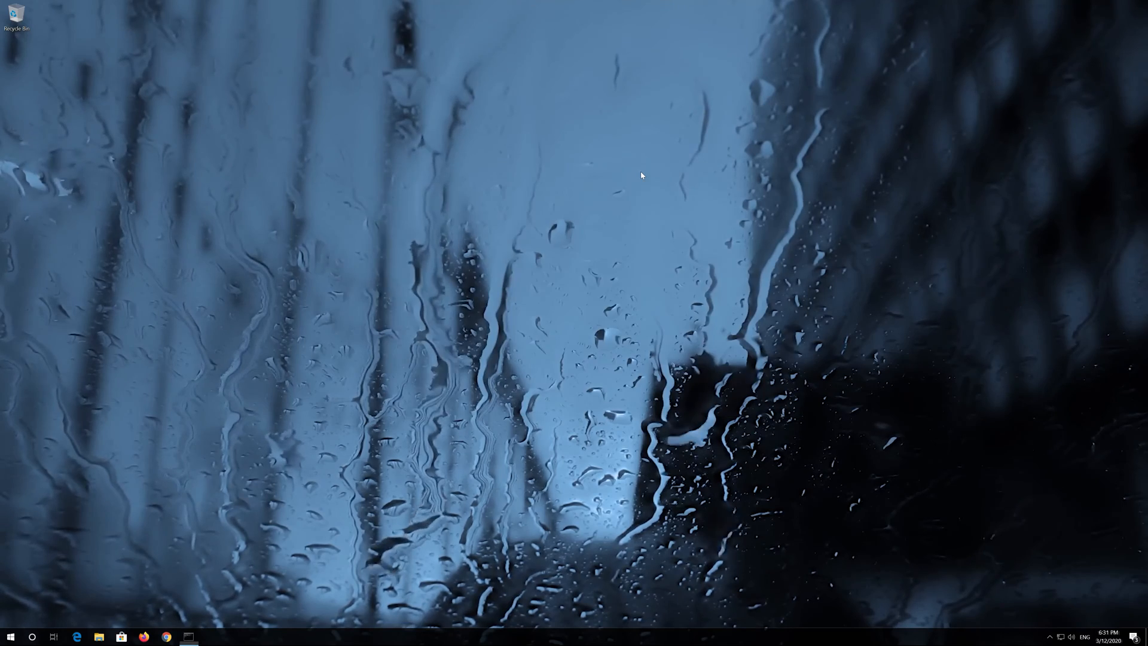
Choose Restart from the Start menu's Power options
{"action": "left_click", "coordinate": [10, 636]}
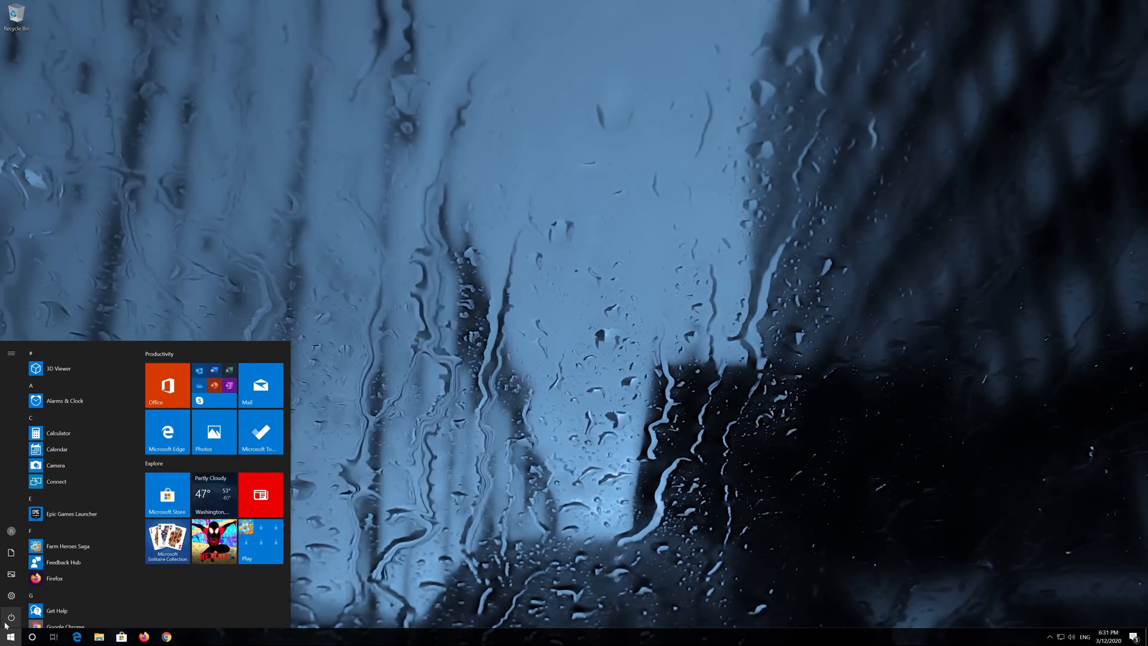
{"action": "left_click", "coordinate": [10, 617]}
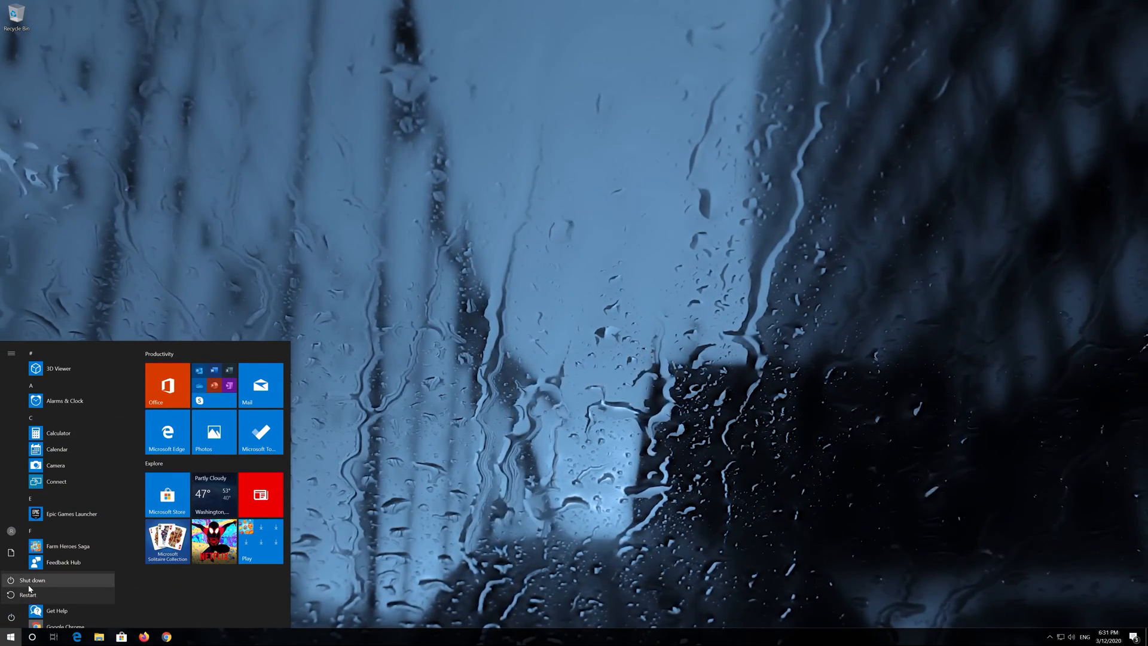
{"action": "left_click", "coordinate": [29, 594]}
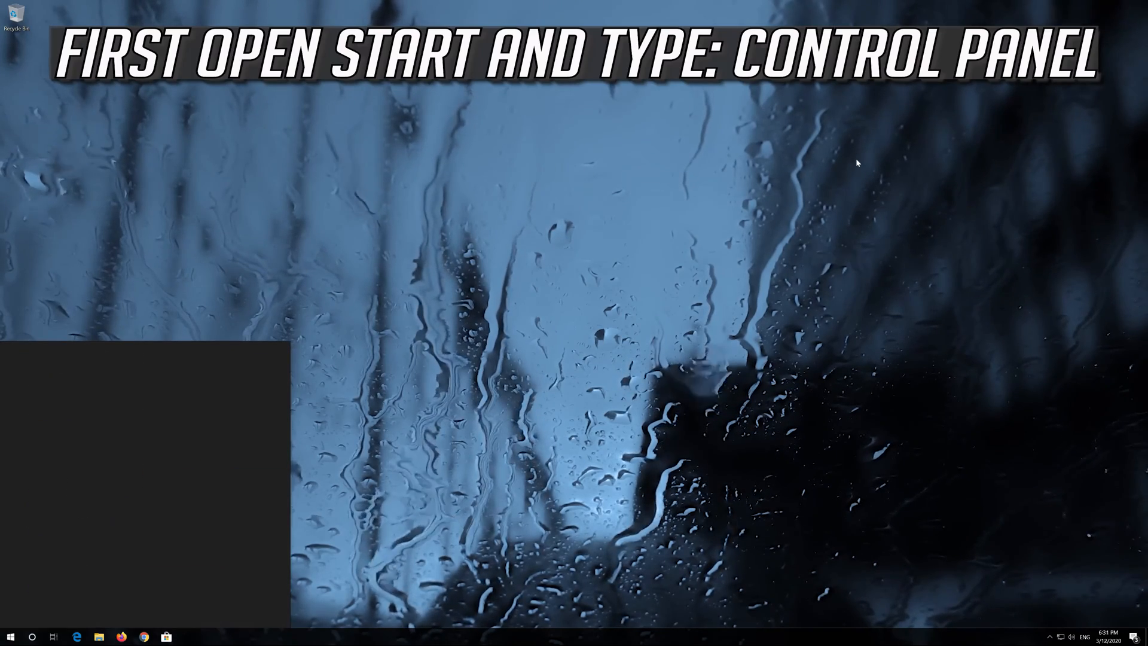
Reach Change adapter settings via Control Panel's Network and Sharing Center to list the Ethernet adapter
{"action": "type", "text": "control panel"}
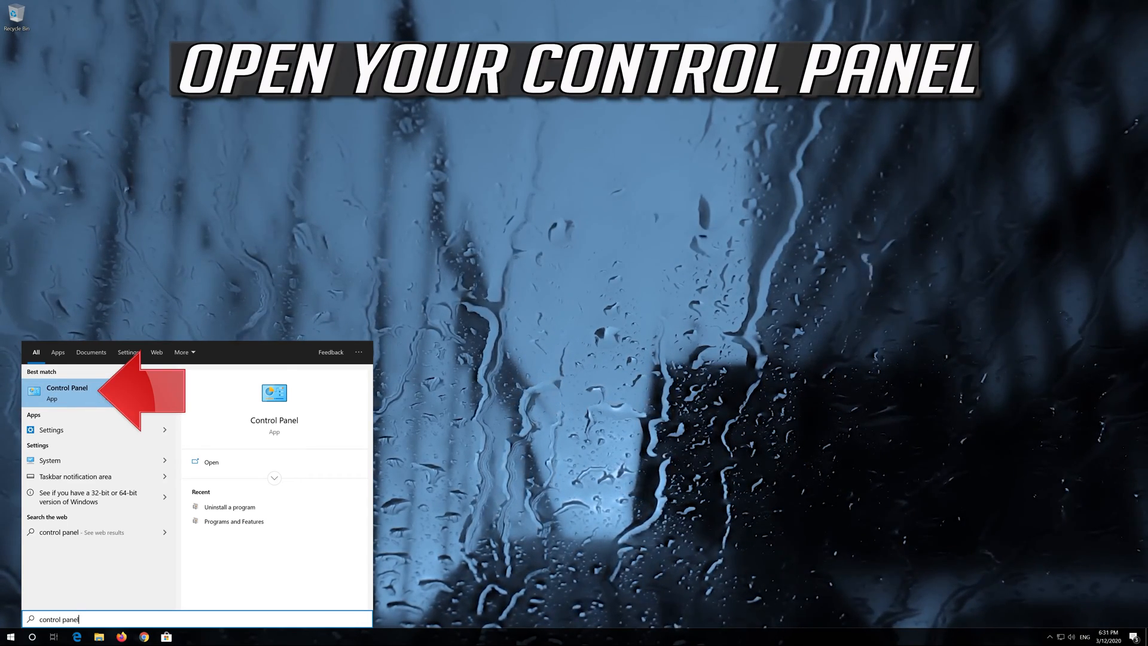
{"action": "left_click", "coordinate": [68, 388]}
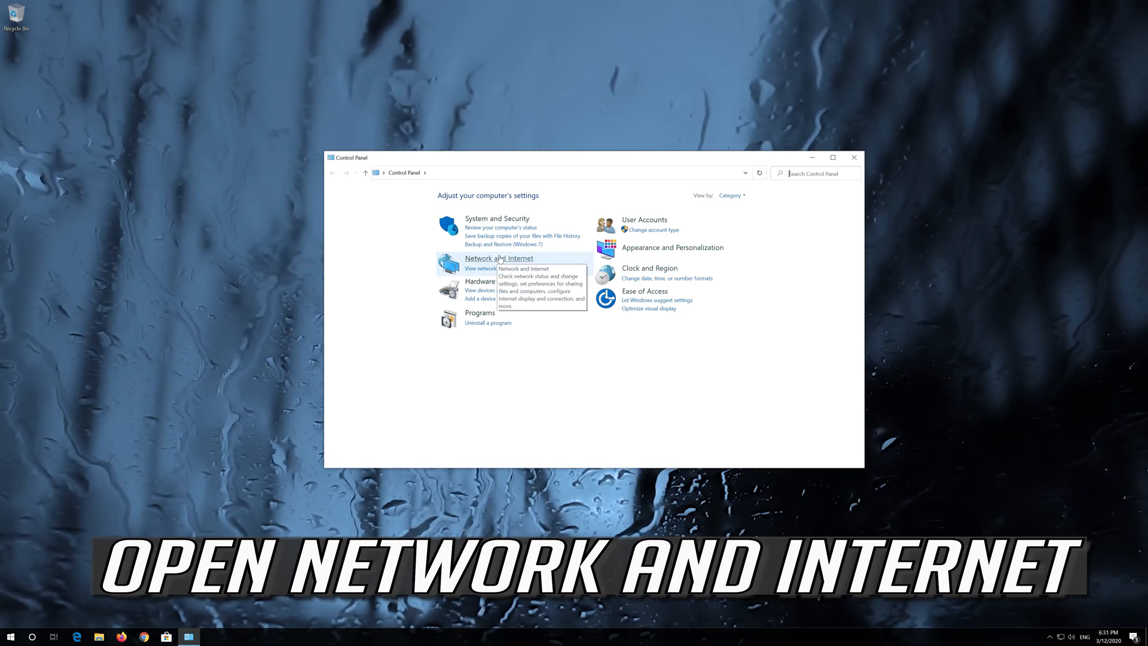
{"action": "left_click", "coordinate": [499, 257]}
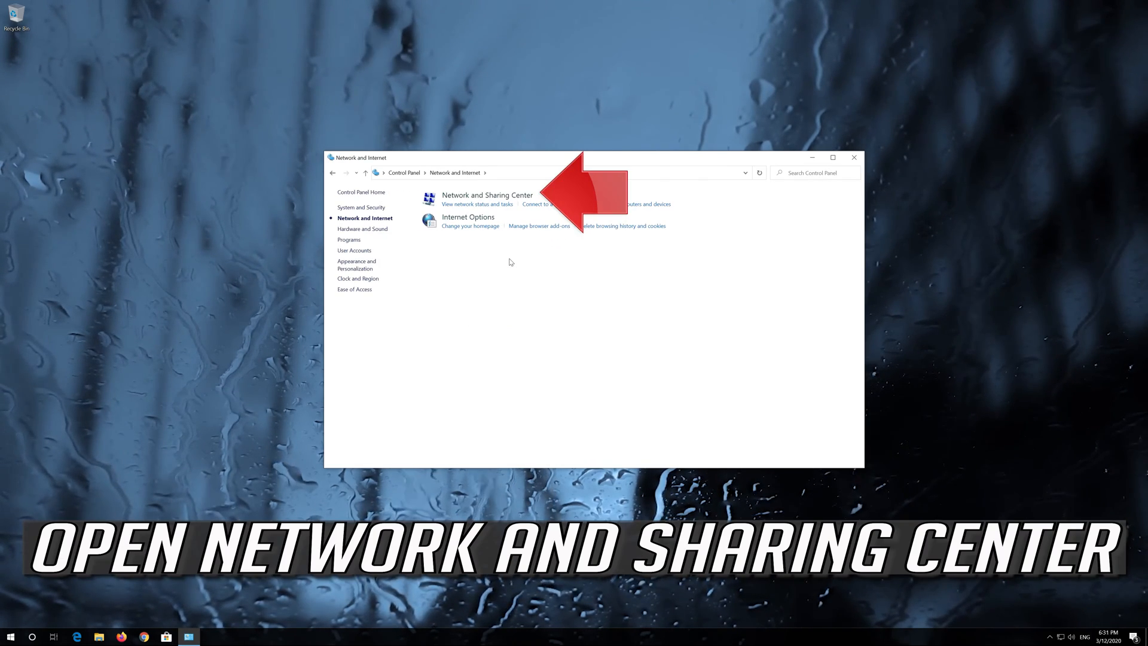
{"action": "mouse_move", "coordinate": [487, 195]}
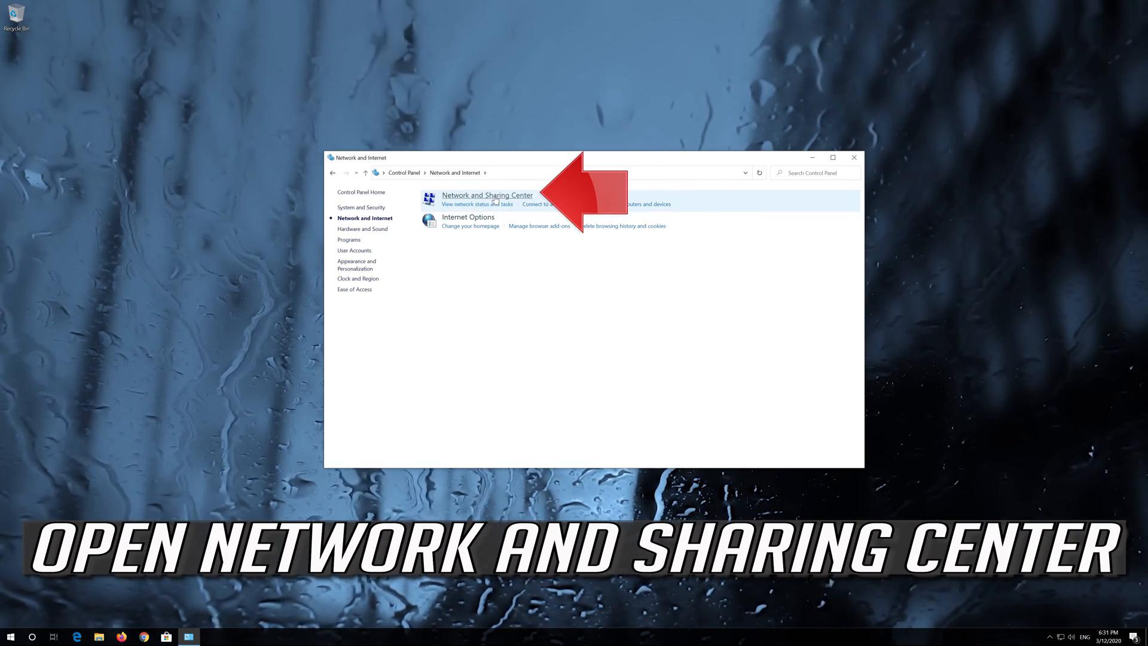
{"action": "mouse_move", "coordinate": [487, 195]}
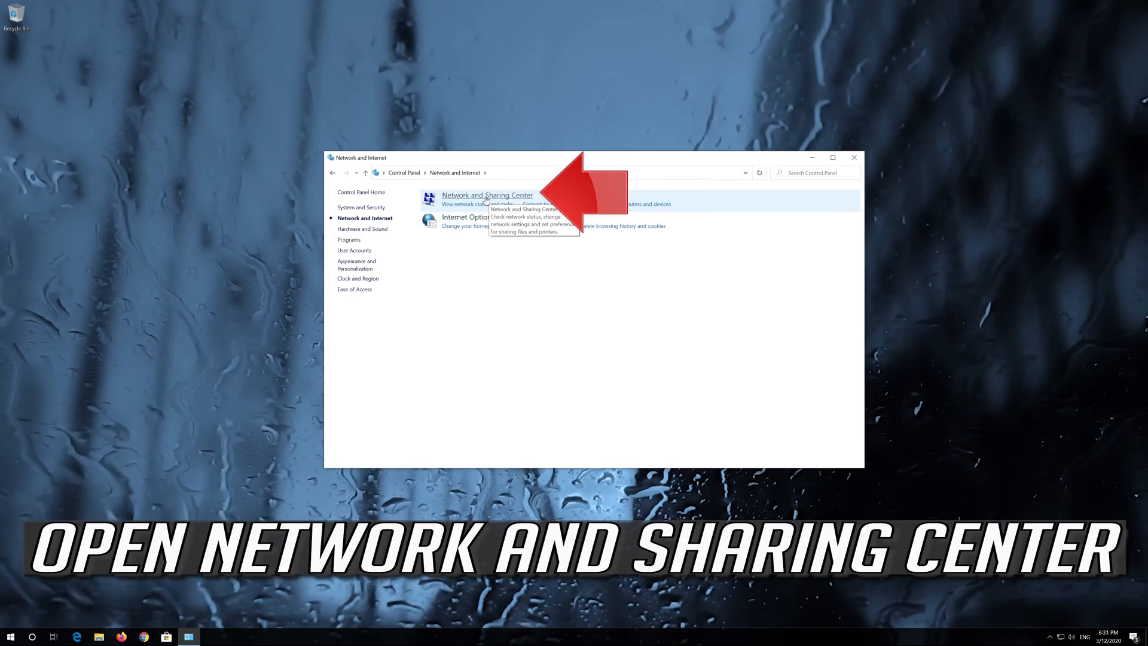
{"action": "left_click", "coordinate": [487, 195]}
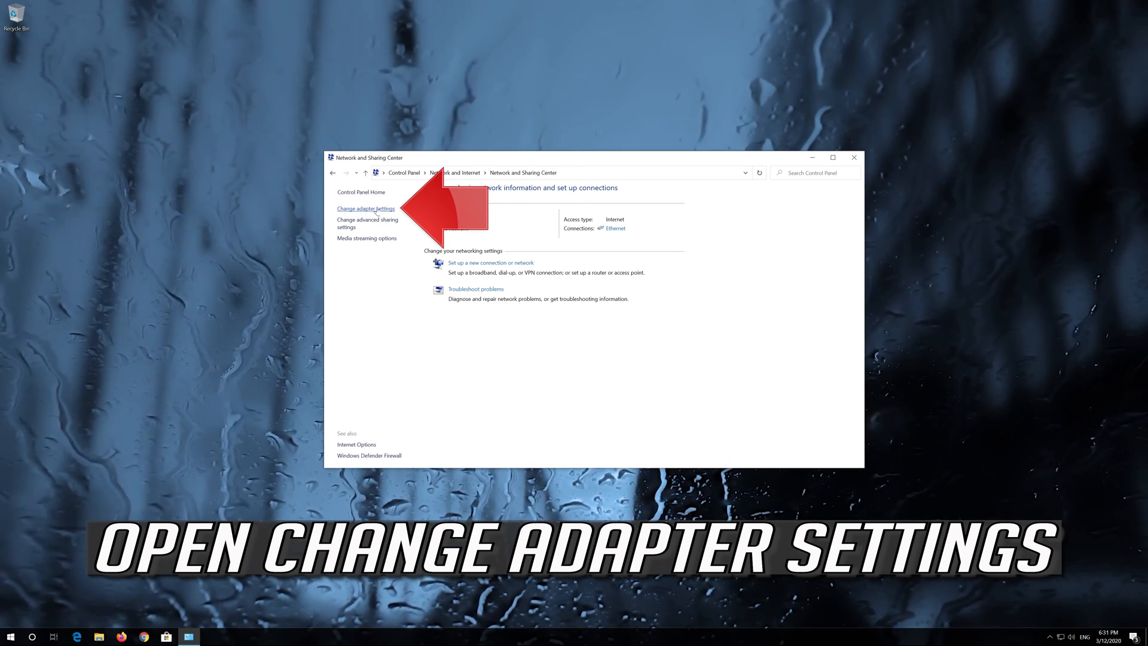
{"action": "left_click", "coordinate": [365, 209]}
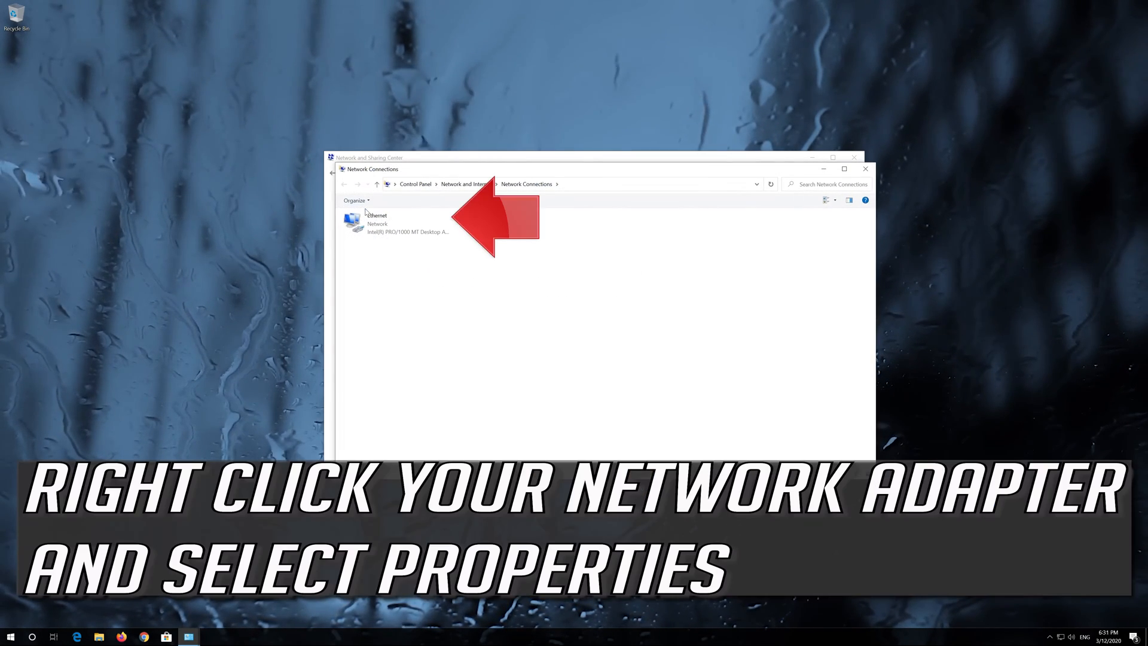
Select the Ethernet adapter and choose Properties from its context menu
{"action": "left_click", "coordinate": [399, 223]}
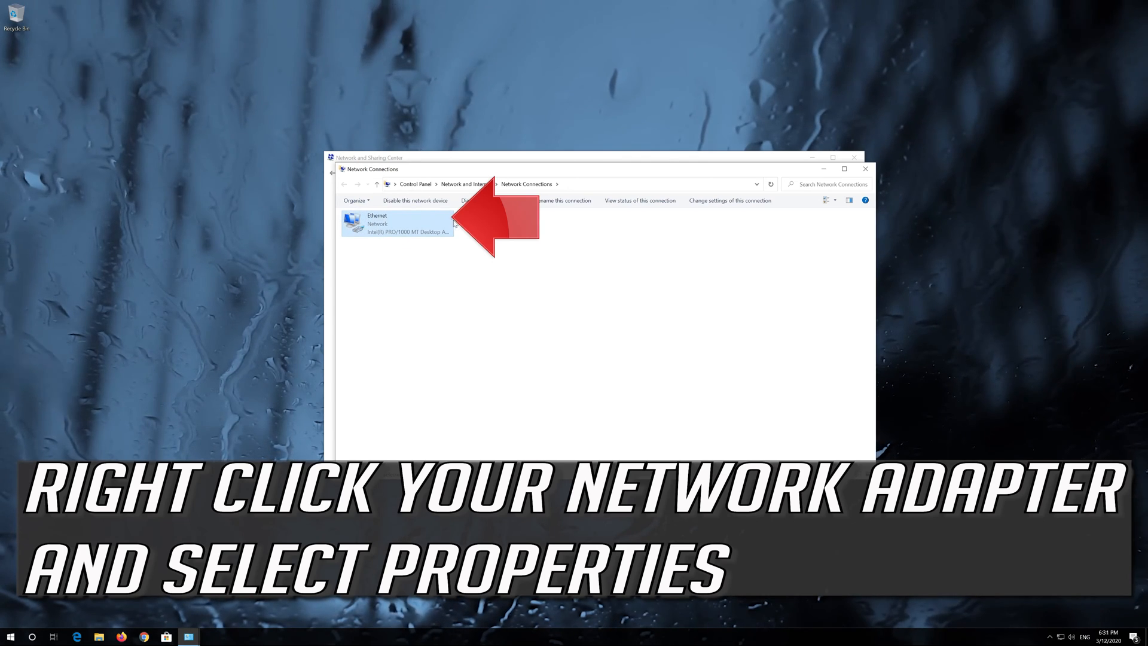
{"action": "left_click", "coordinate": [396, 223]}
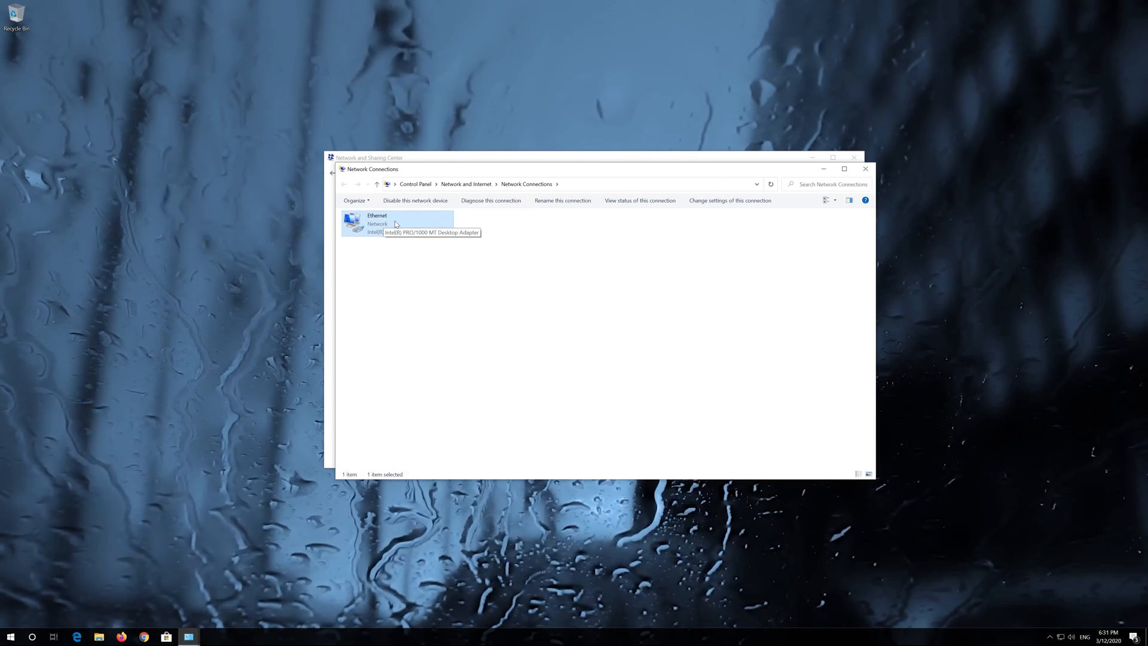
{"action": "right_click", "coordinate": [395, 222]}
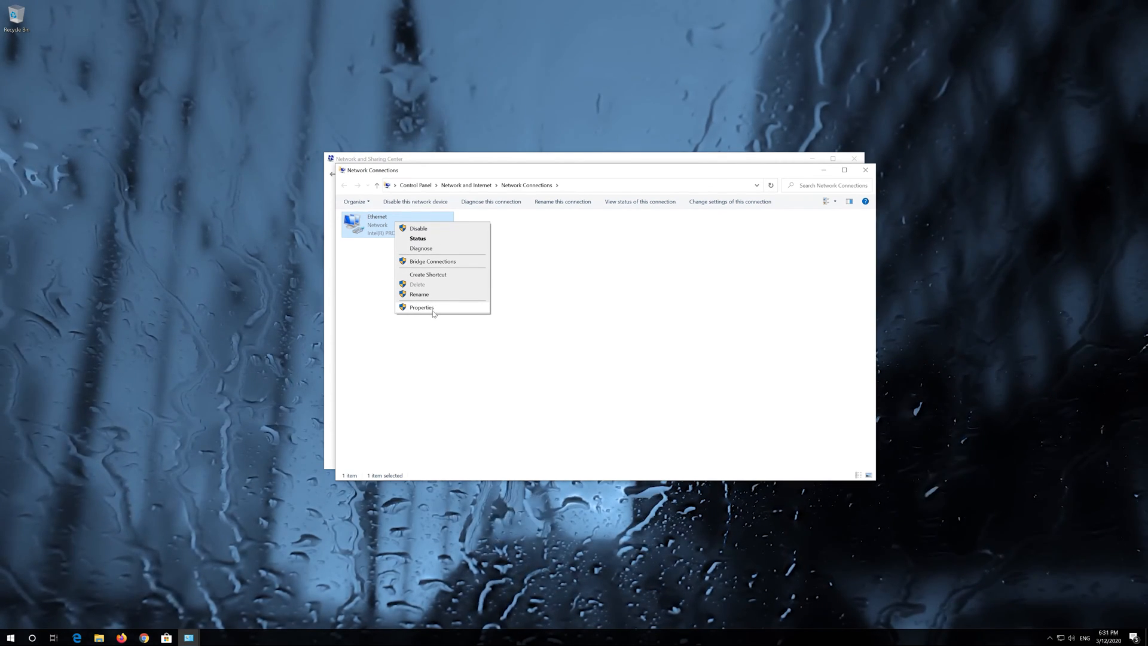
{"action": "left_click", "coordinate": [421, 307]}
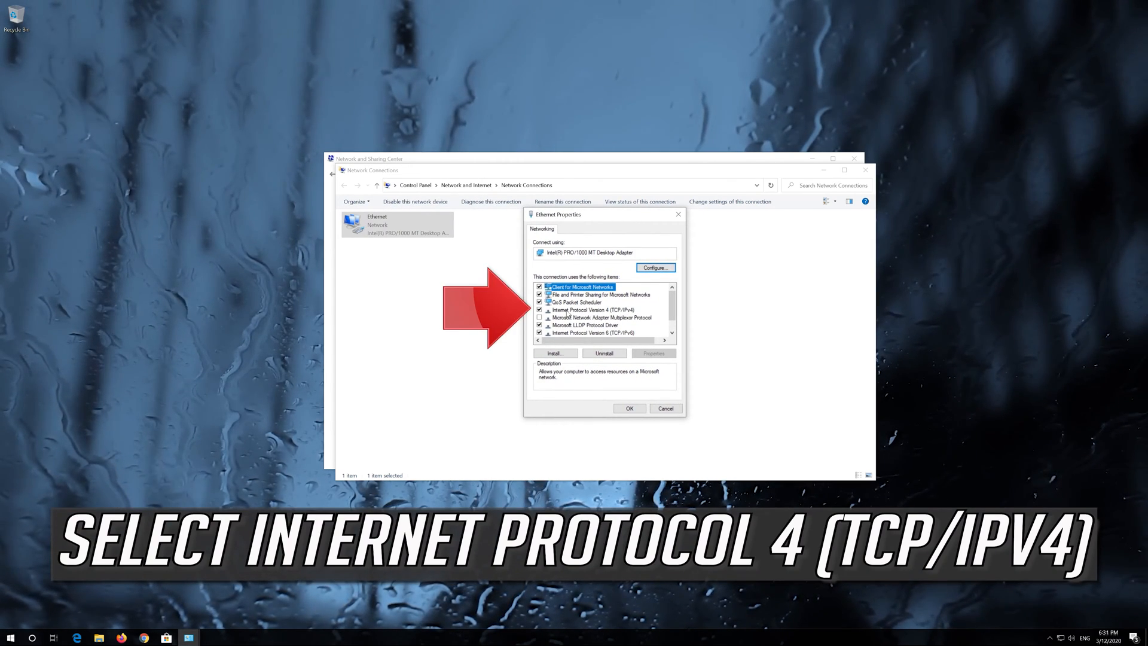
Open Internet Protocol Version 4 (TCP/IPv4) properties and select 'Use the following DNS server addresses'
{"action": "left_click", "coordinate": [590, 309]}
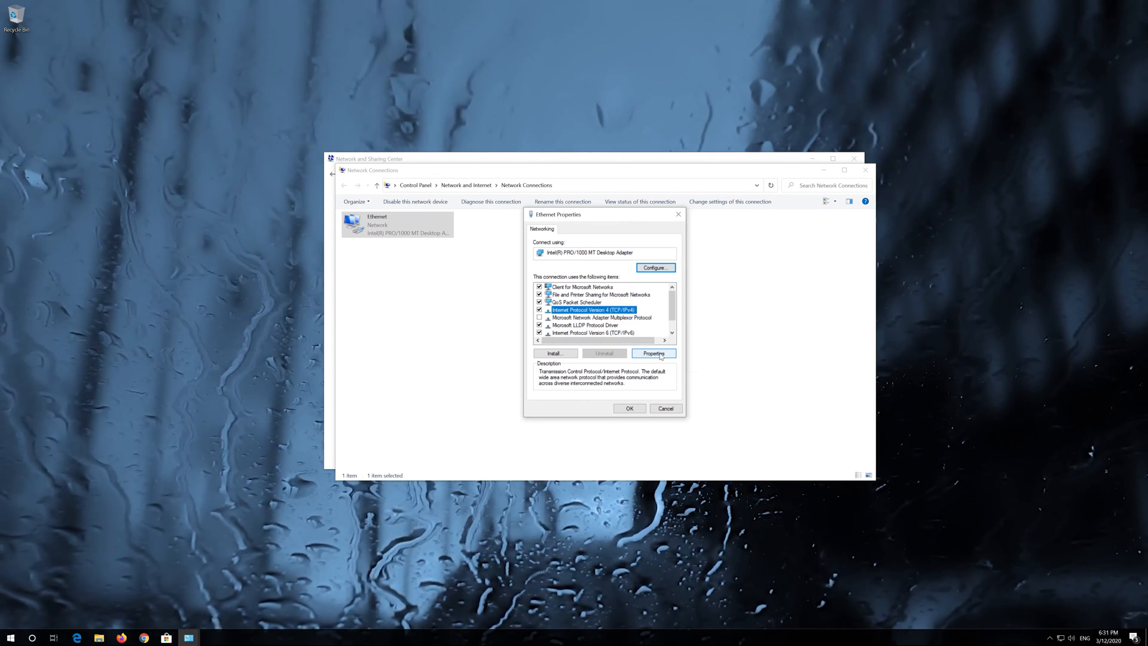
{"action": "left_click", "coordinate": [653, 353]}
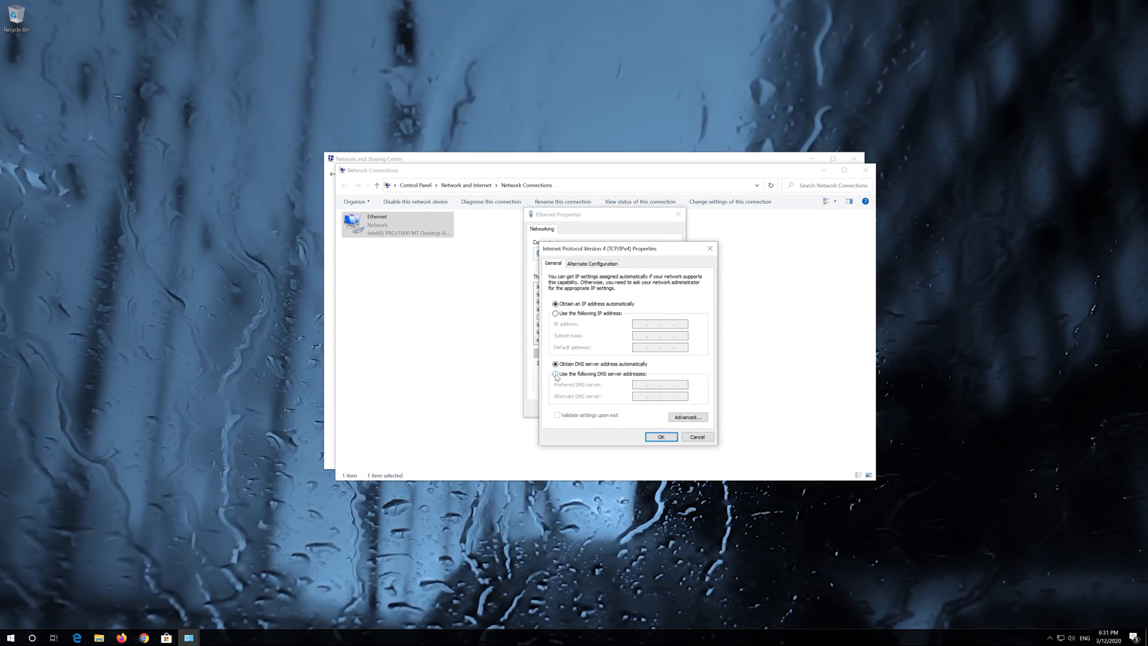
{"action": "left_click", "coordinate": [555, 374]}
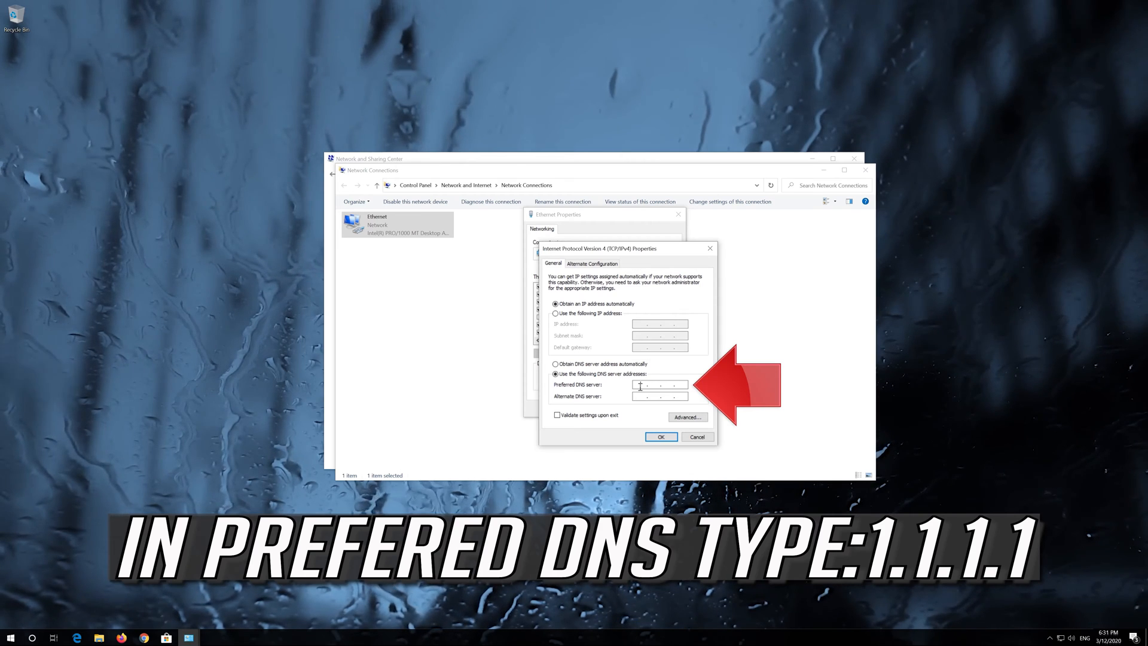
Enter preferred DNS 1.1.1.1 and alternate DNS 1.0.0.1, confirm, and close Ethernet properties
{"action": "type", "text": "1.1.."}
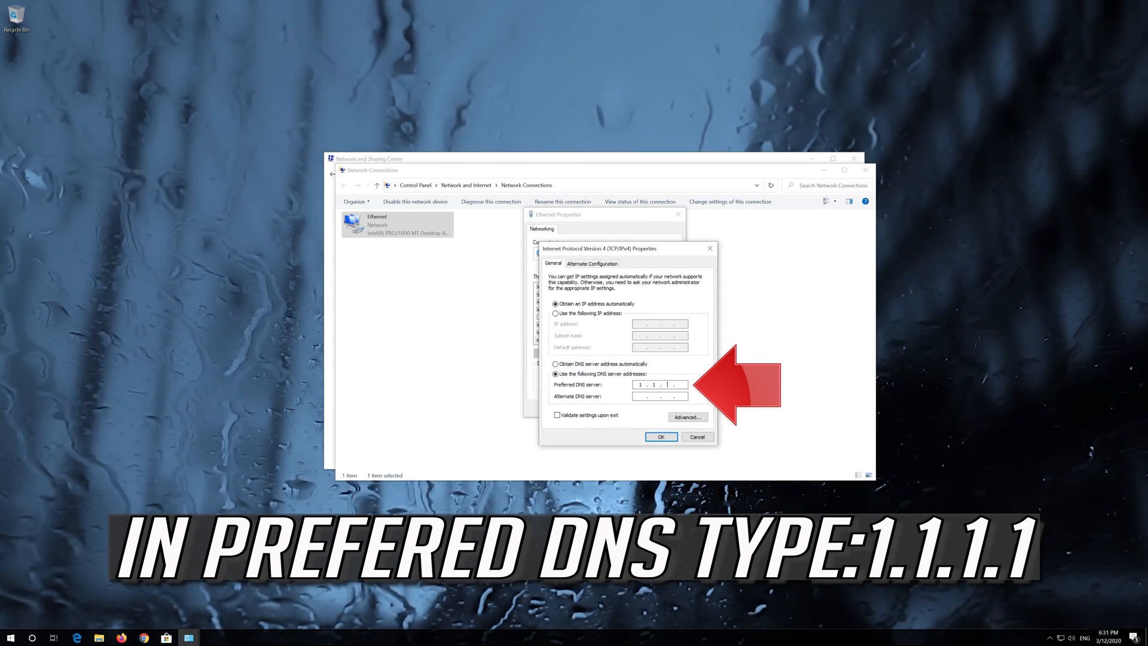
{"action": "type", "text": "1.1.1.1"}
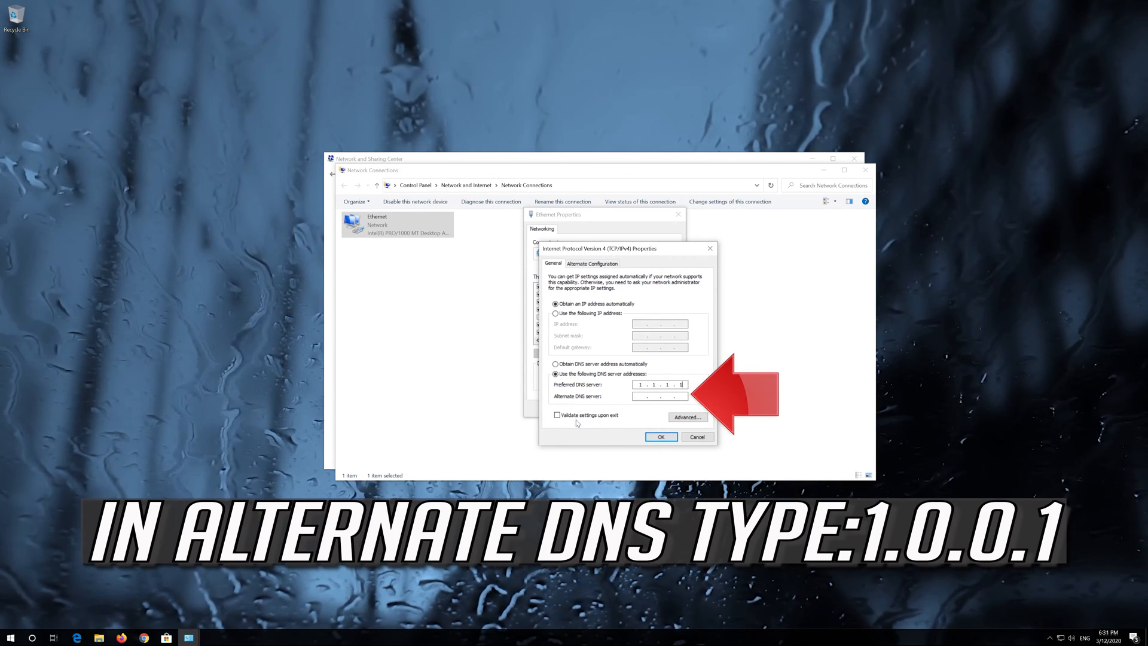
{"action": "left_click", "coordinate": [658, 395]}
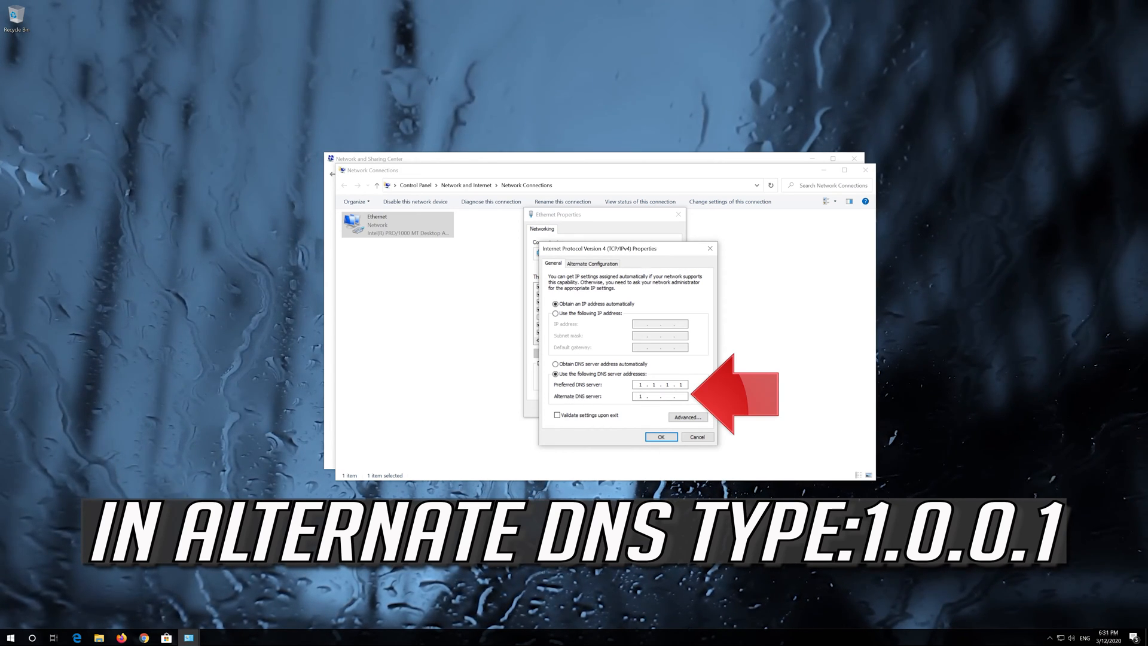
{"action": "type", "text": "1.0.0.1"}
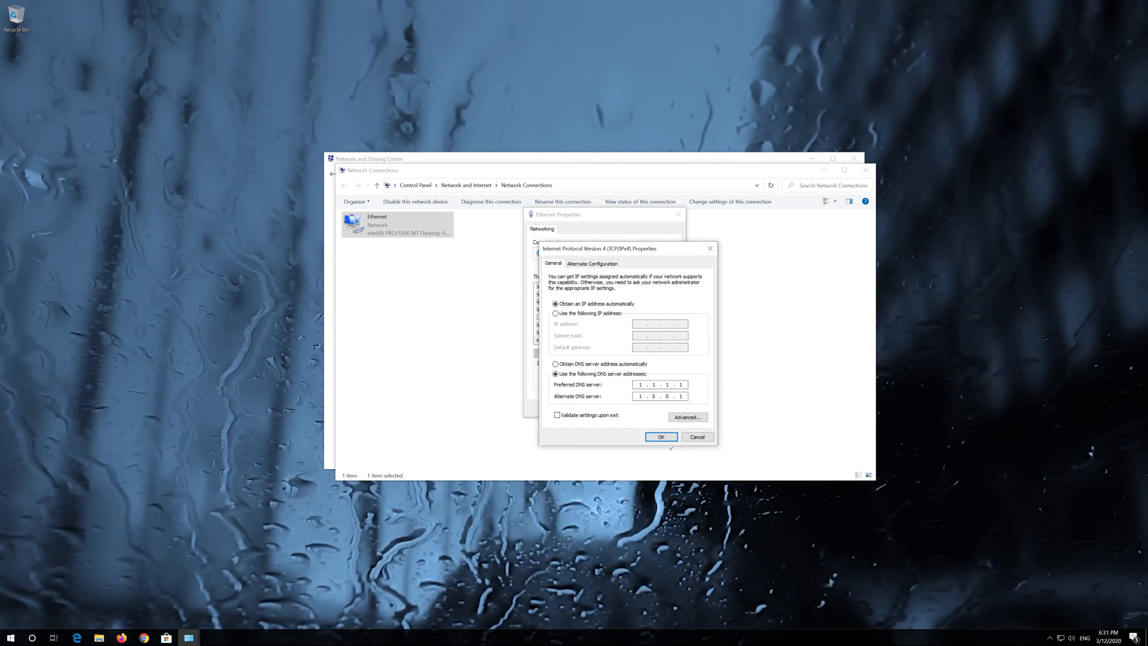
{"action": "left_click", "coordinate": [660, 437]}
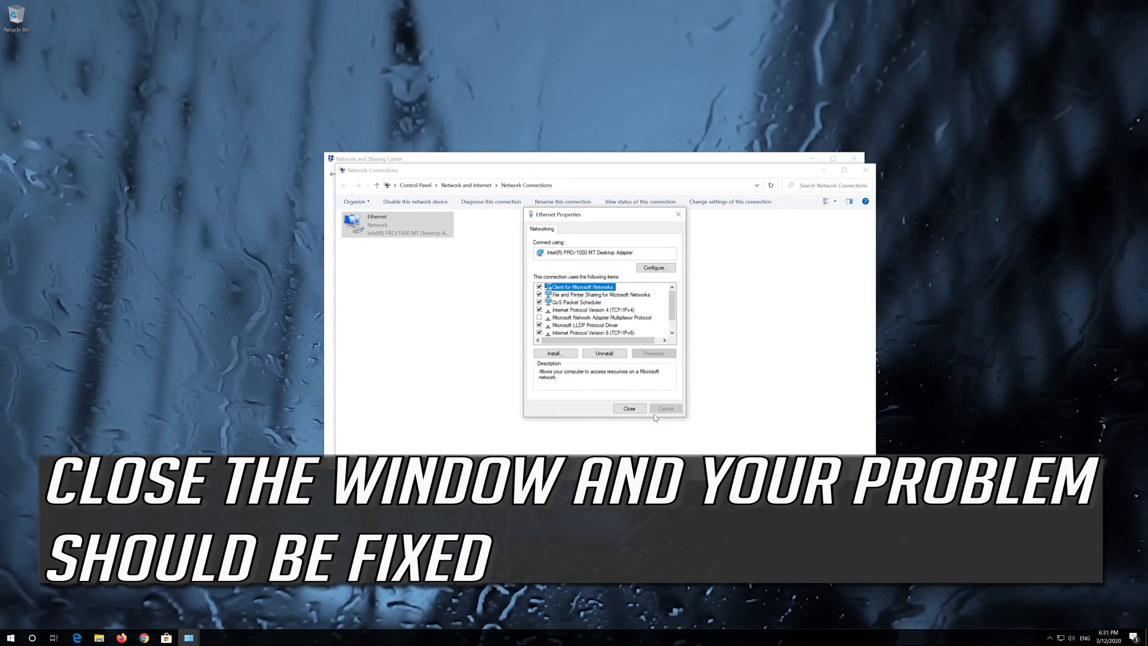
{"action": "left_click", "coordinate": [629, 408]}
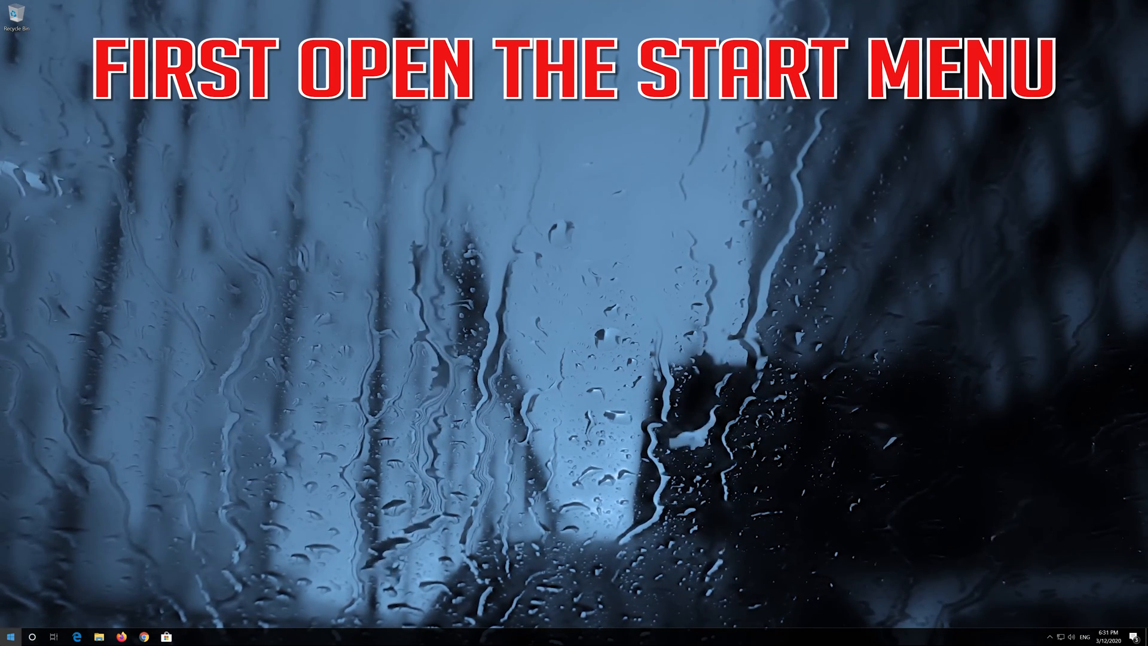
Go from Start to Settings > Network & Internet and open Network reset
{"action": "left_click", "coordinate": [9, 636]}
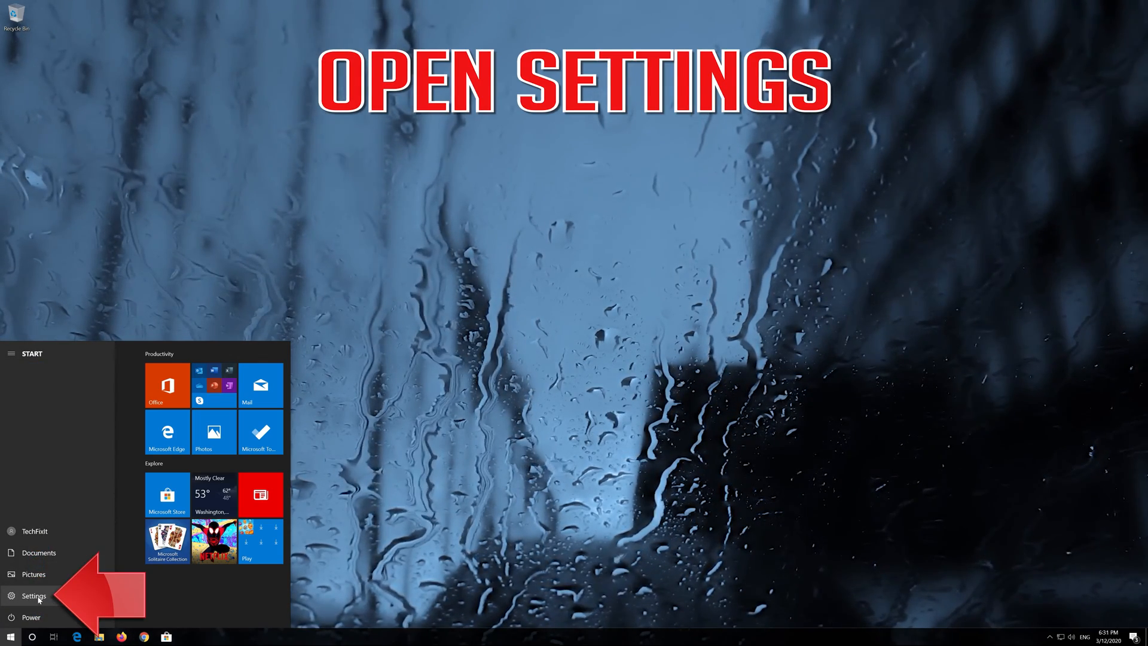
{"action": "left_click", "coordinate": [33, 596]}
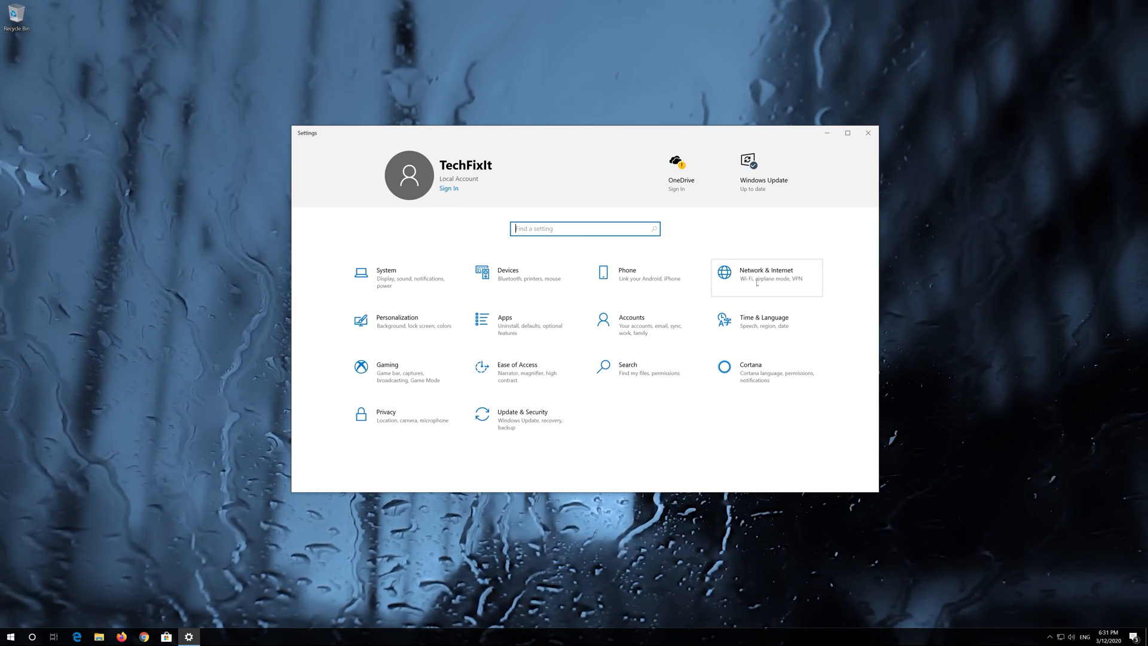
{"action": "left_click", "coordinate": [764, 277]}
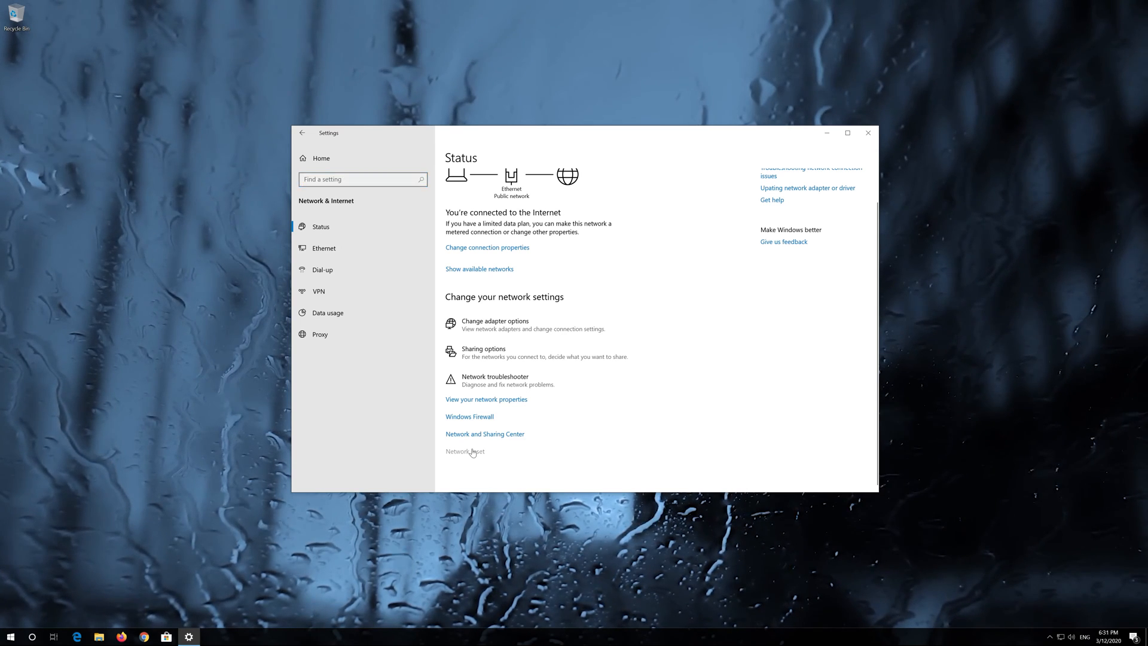
{"action": "left_click", "coordinate": [464, 451]}
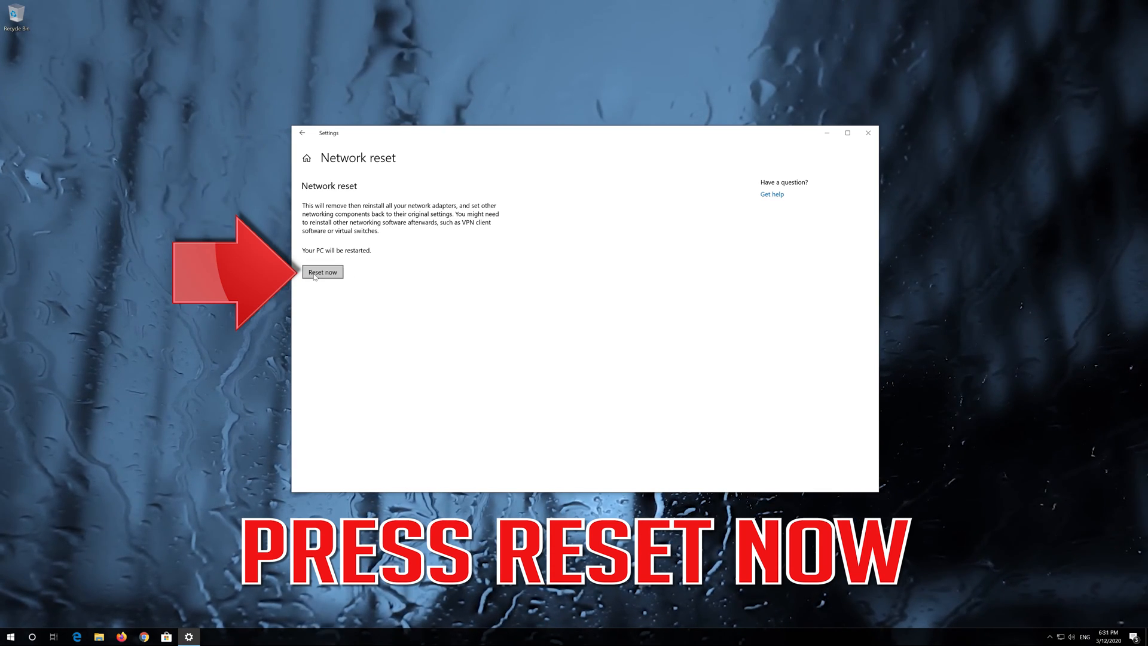
Choose Reset now, confirm with Yes, and dismiss the sign-out notice
{"action": "left_click", "coordinate": [322, 271]}
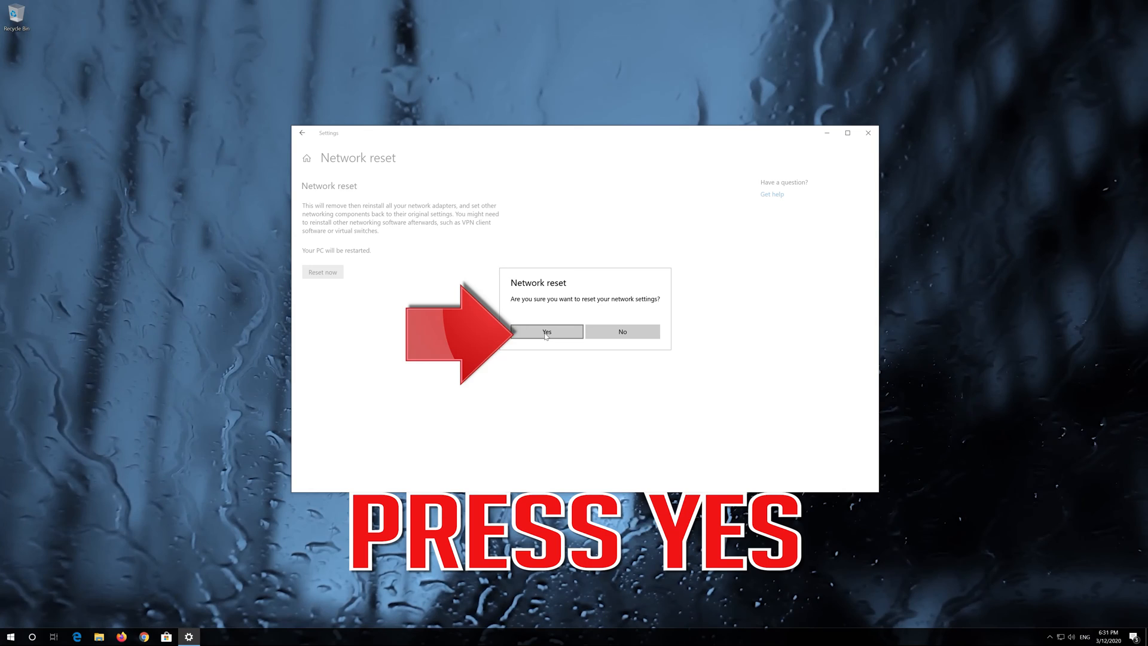
{"action": "left_click", "coordinate": [546, 332]}
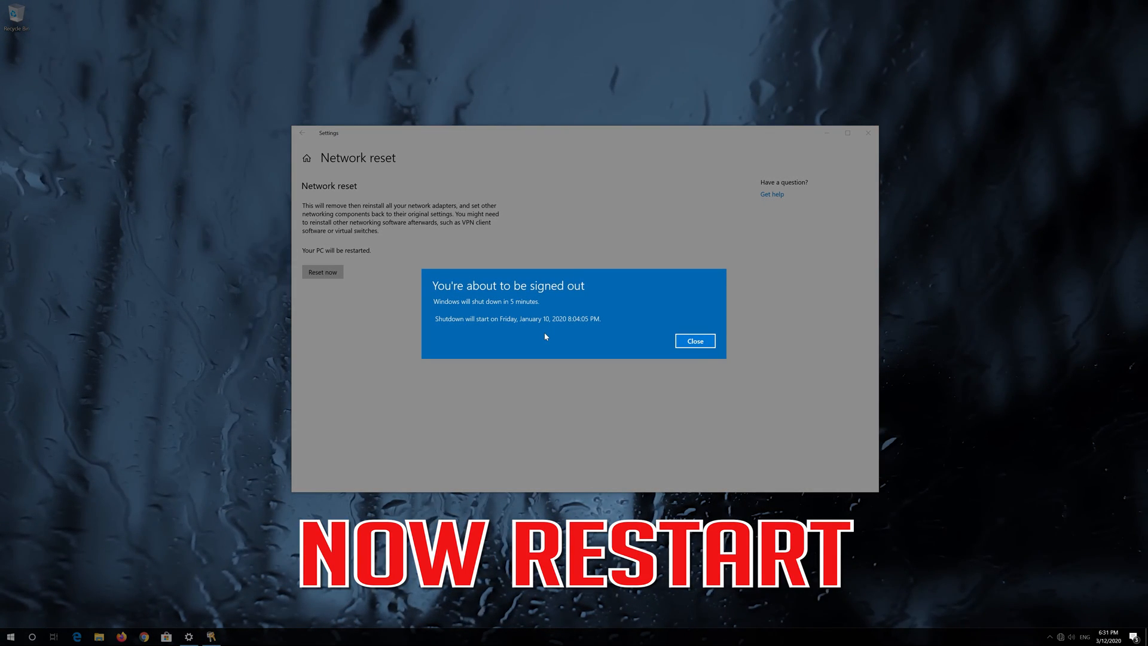
{"action": "mouse_move", "coordinate": [753, 339]}
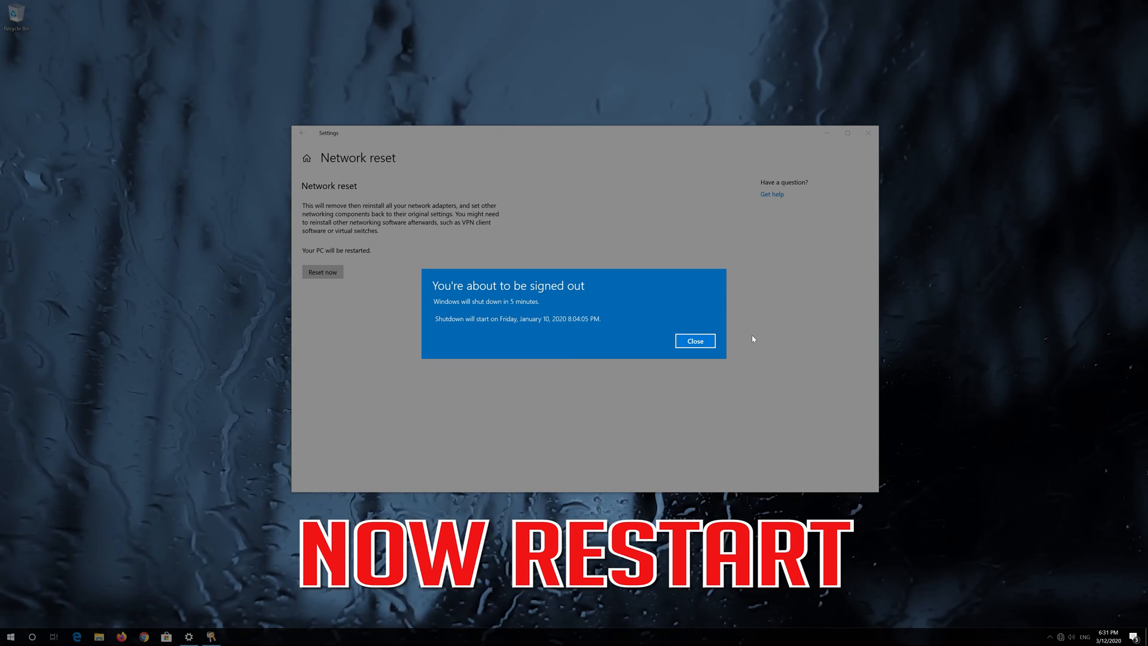
{"action": "left_click", "coordinate": [693, 340]}
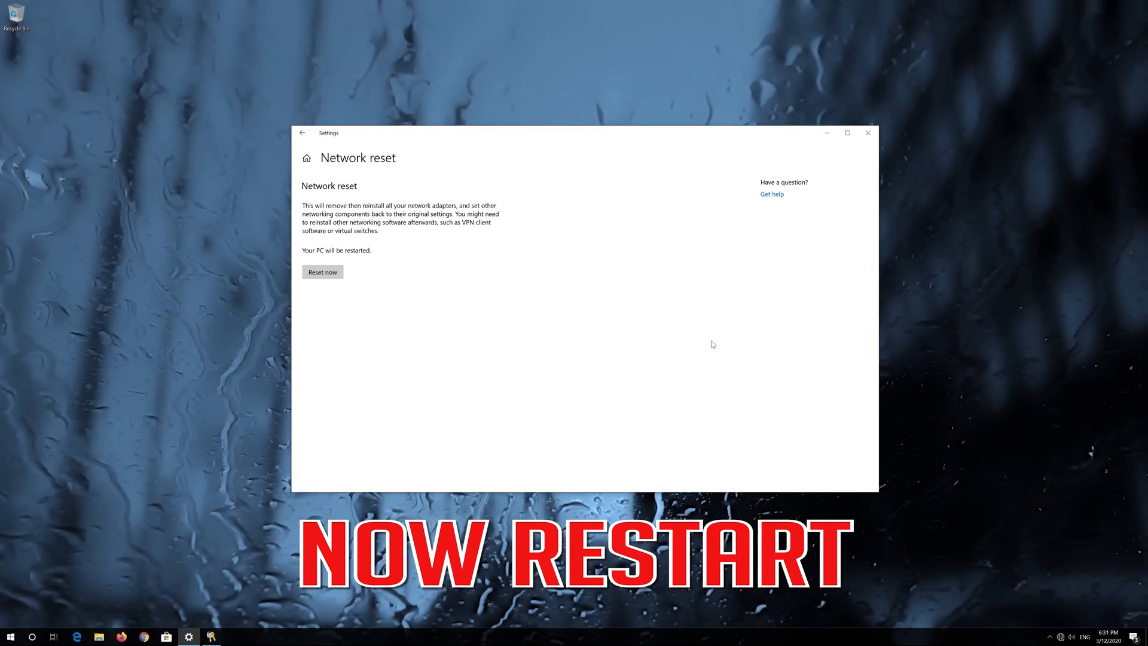
{"action": "mouse_move", "coordinate": [869, 133]}
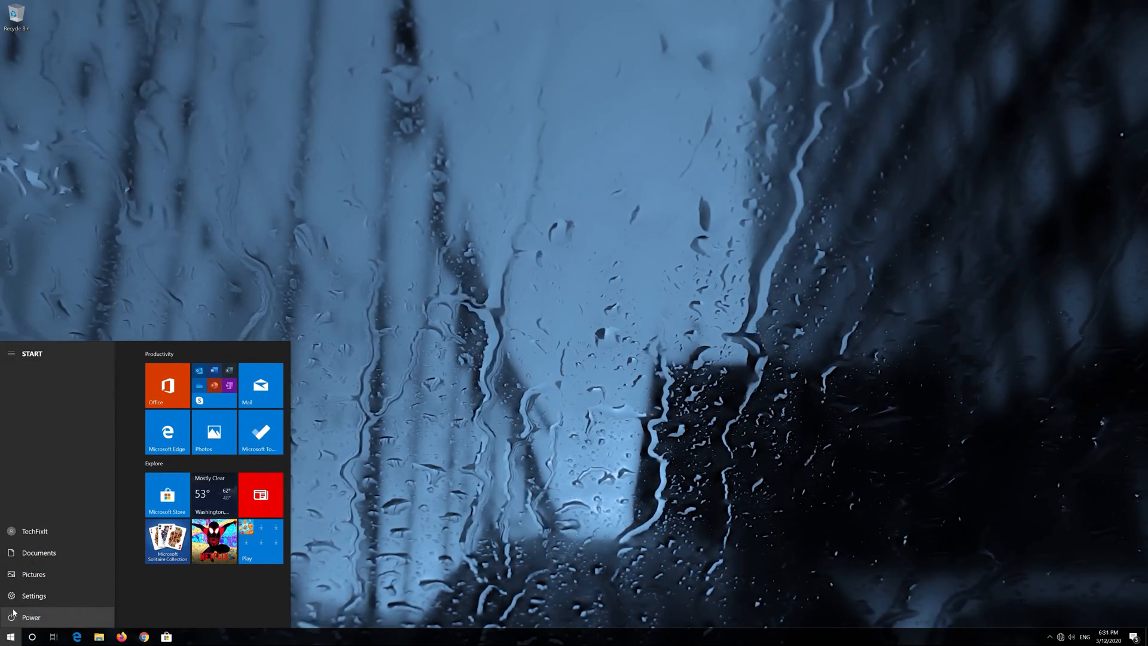
Restart the PC from Start > Power, then allow discoverability in the Networks prompt
{"action": "left_click", "coordinate": [31, 616]}
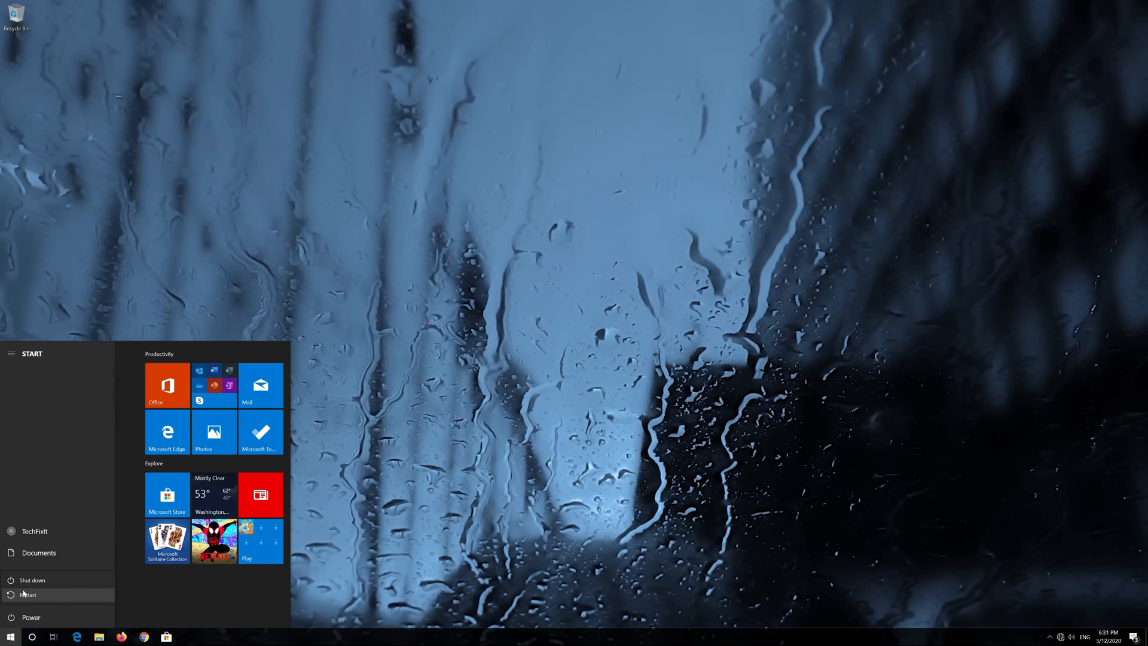
{"action": "left_click", "coordinate": [29, 594]}
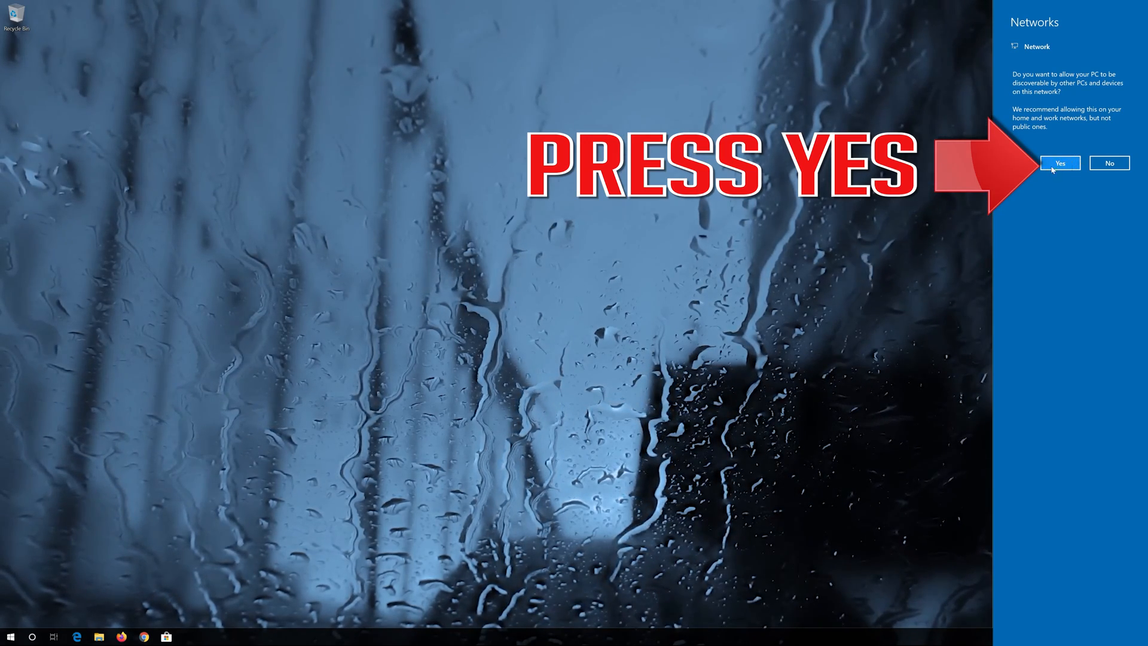
{"action": "left_click", "coordinate": [1060, 163]}
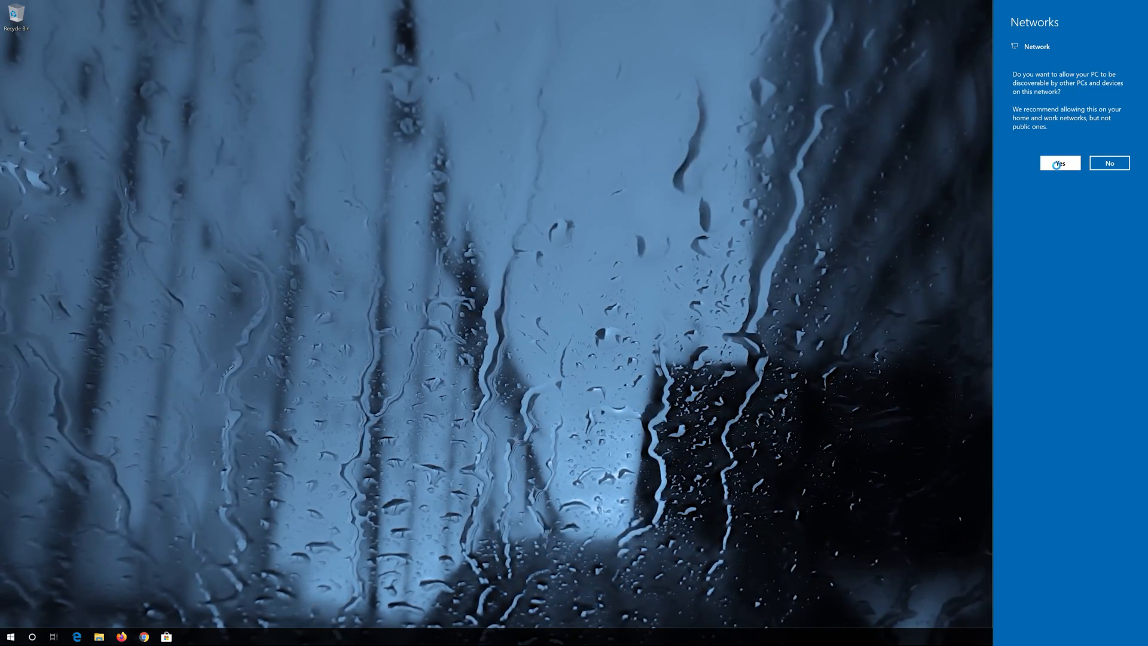